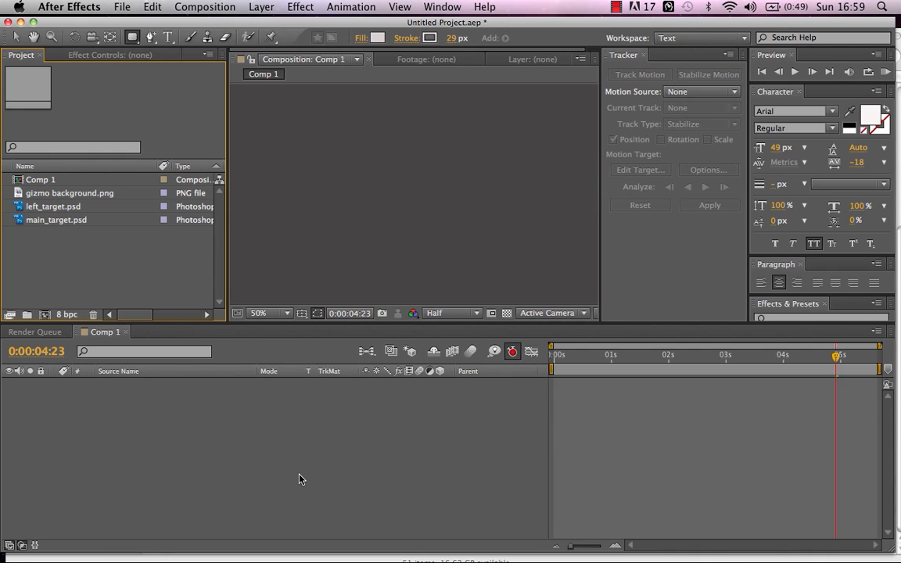
pyautogui.moveTo(212, 421)
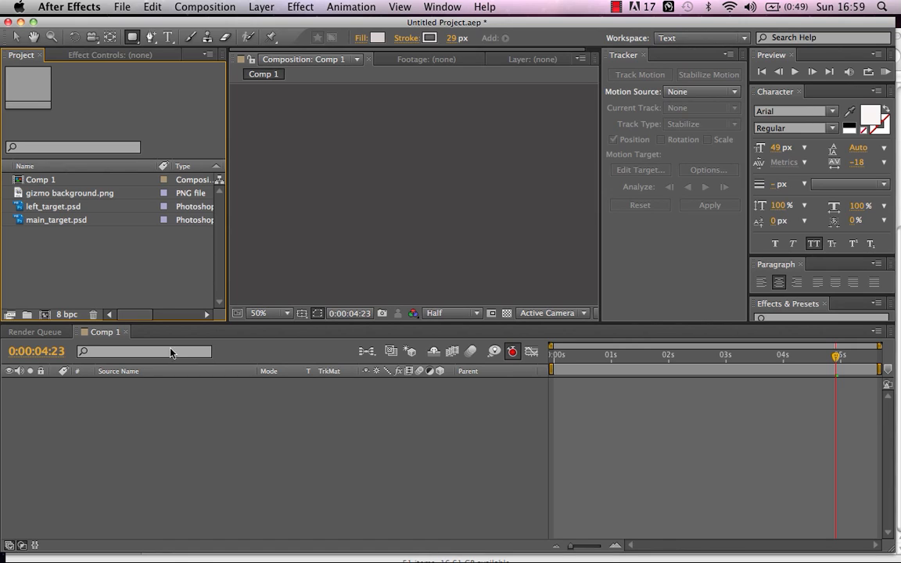
pyautogui.moveTo(43, 191)
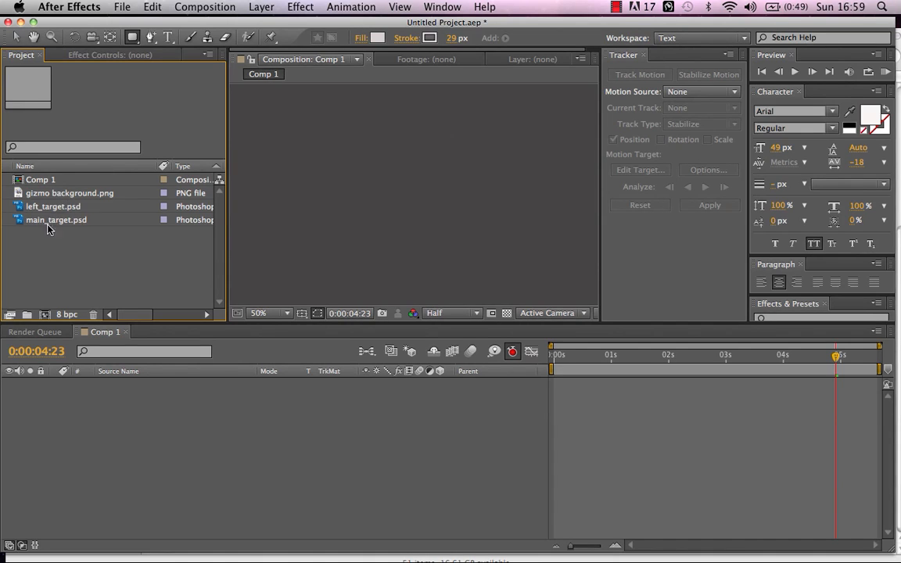
pyautogui.moveTo(71, 207)
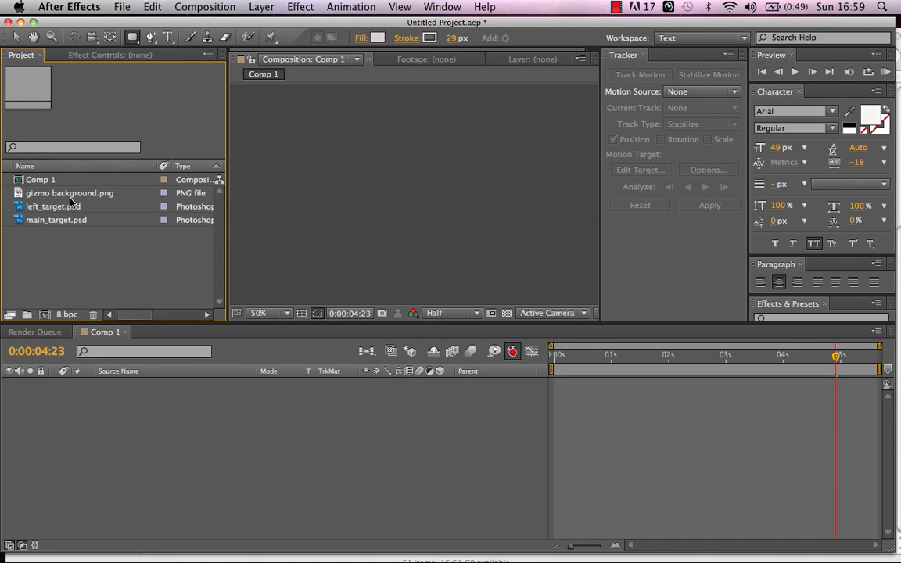
# Step: Preview the gizmo background, left_target and main_target footage items in the Project panel
pyautogui.click(68, 193)
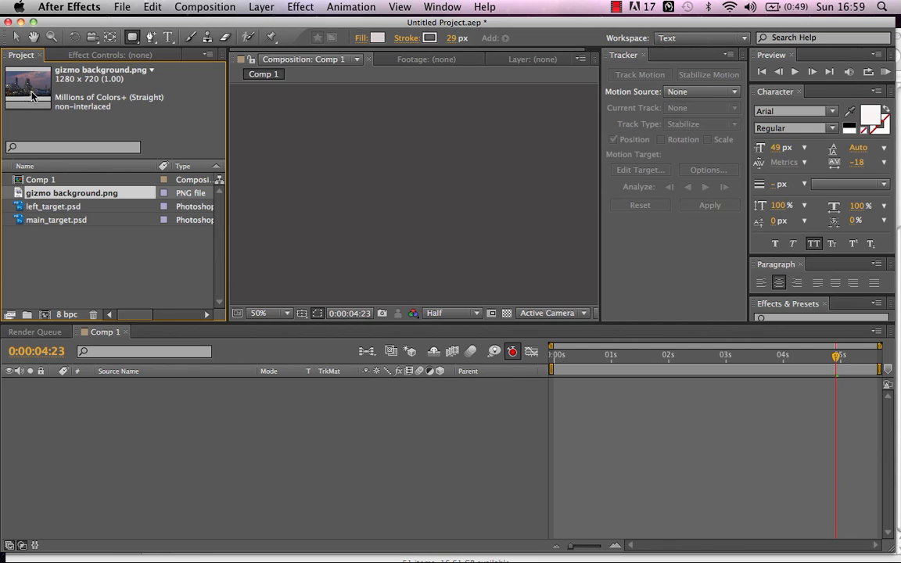
pyautogui.click(53, 207)
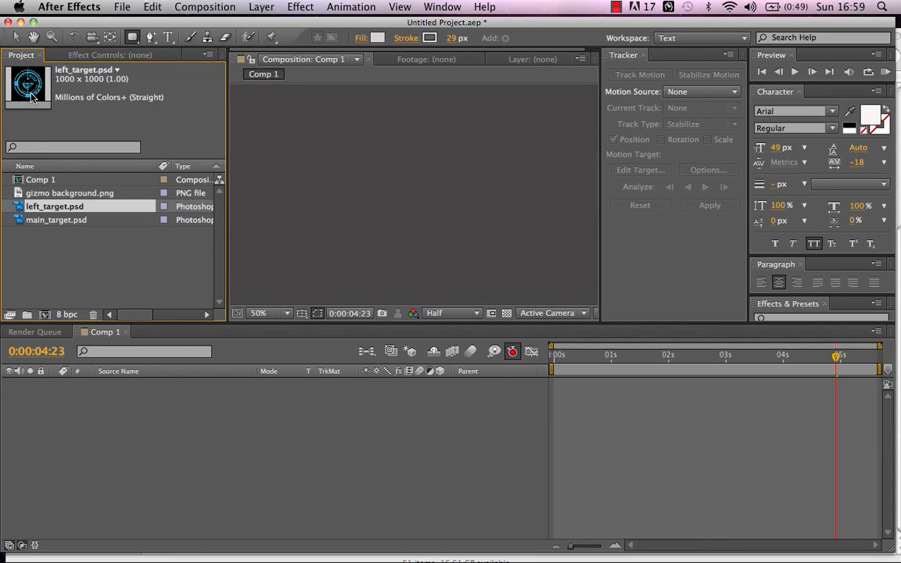
pyautogui.click(56, 219)
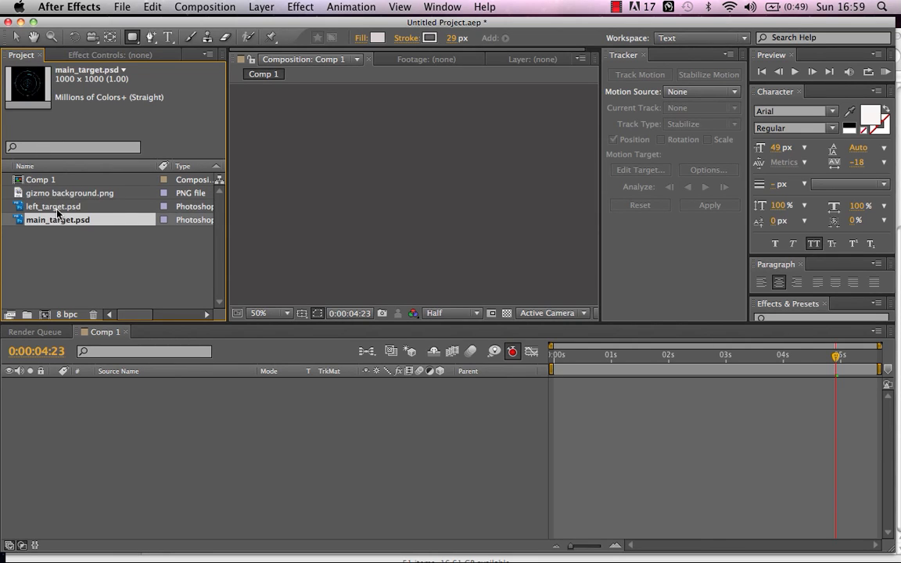
pyautogui.click(53, 206)
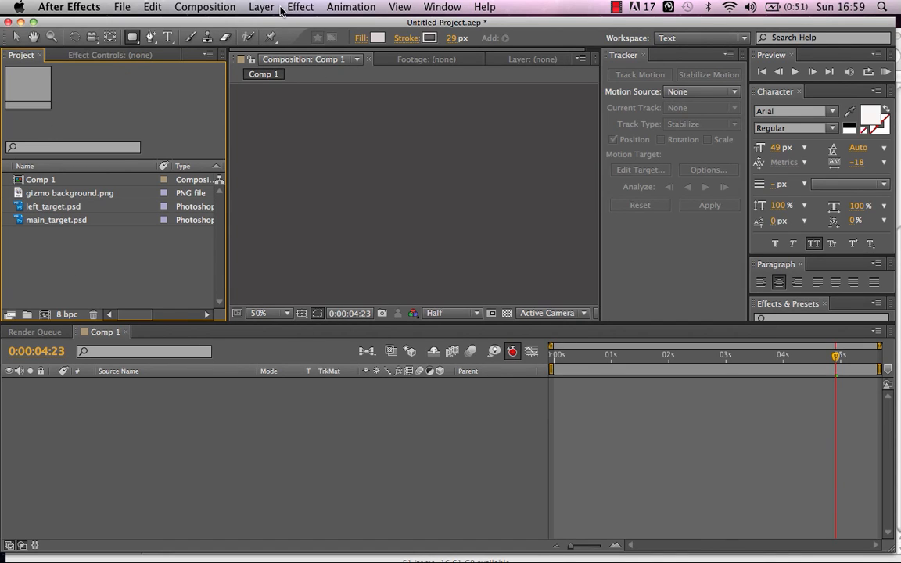
pyautogui.moveTo(258, 8)
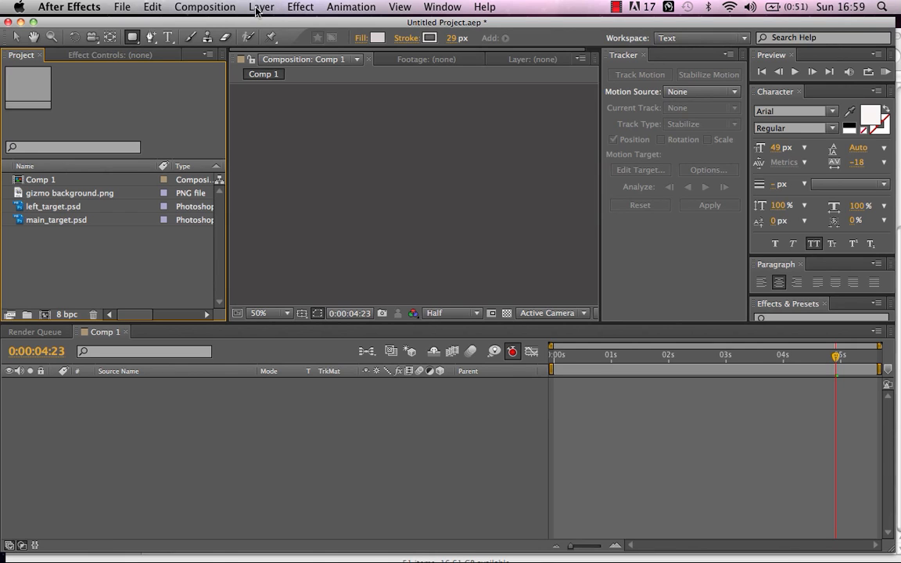
# Step: Add a new comp-sized white solid layer (Pale Red Solid 1) to Comp 1
pyautogui.click(261, 6)
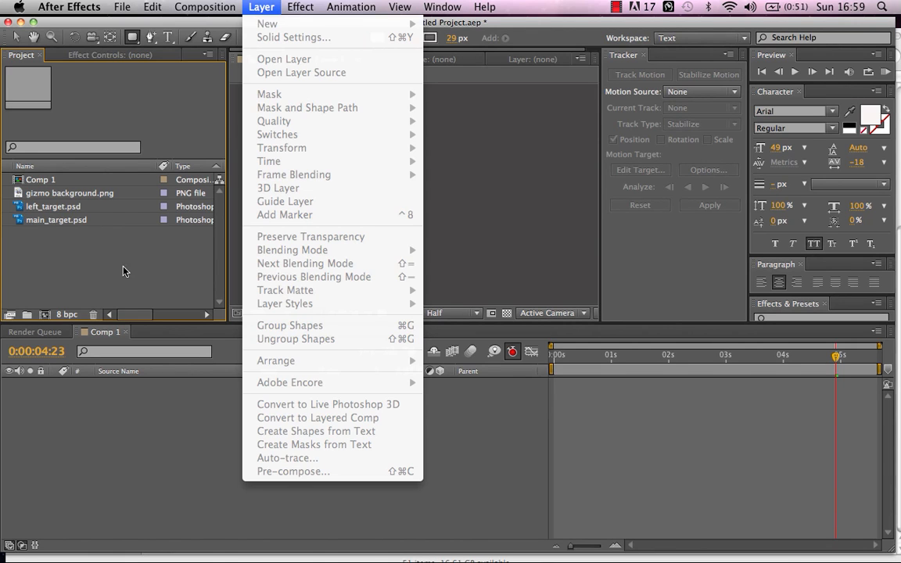
pyautogui.click(261, 6)
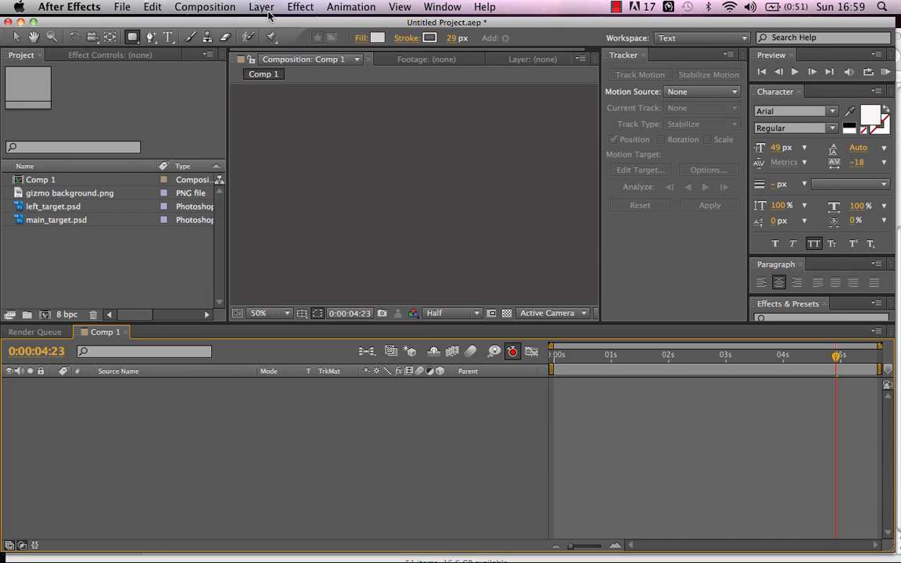
pyautogui.click(261, 6)
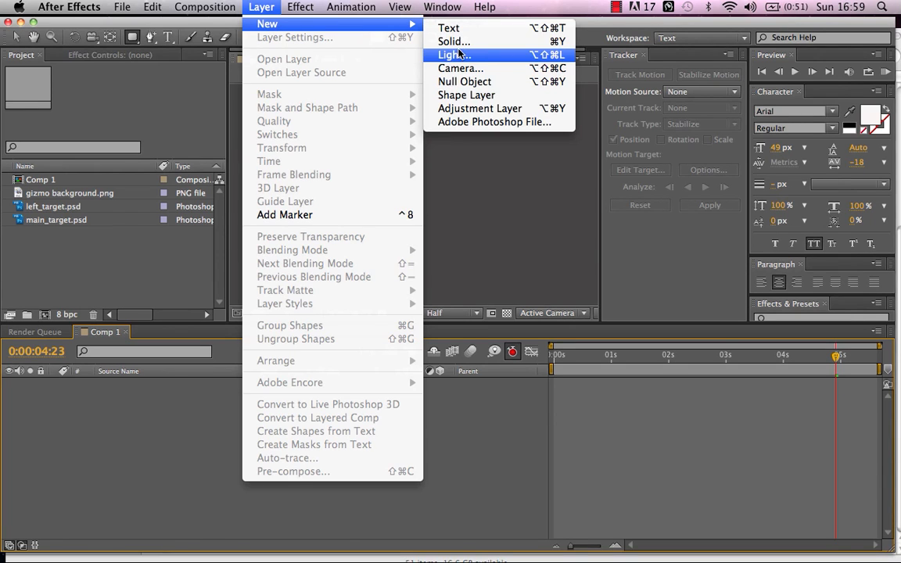
pyautogui.click(454, 40)
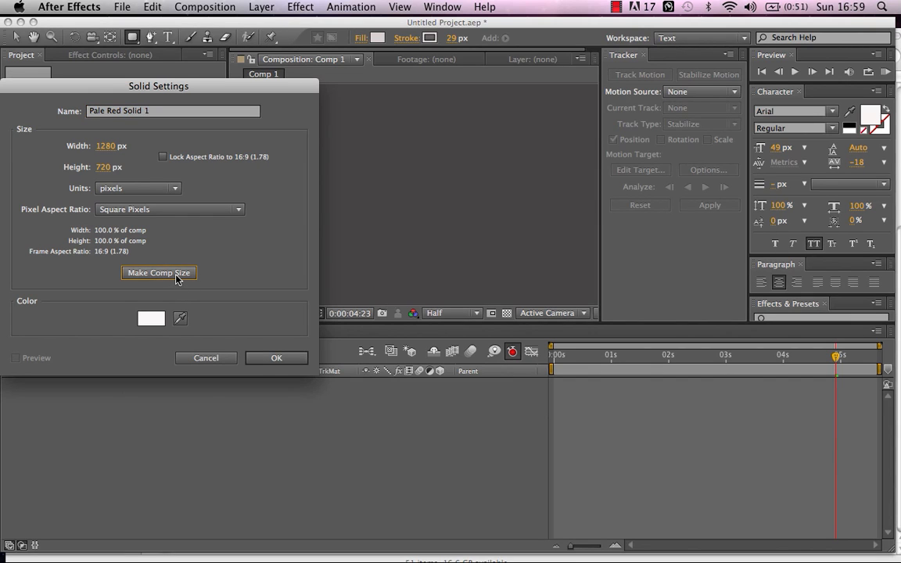
pyautogui.click(276, 357)
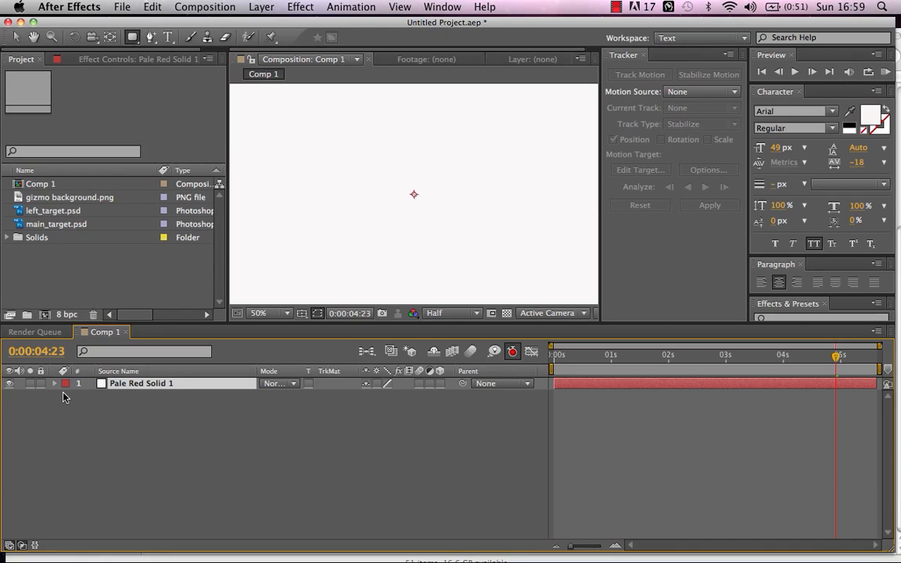
pyautogui.moveTo(175, 228)
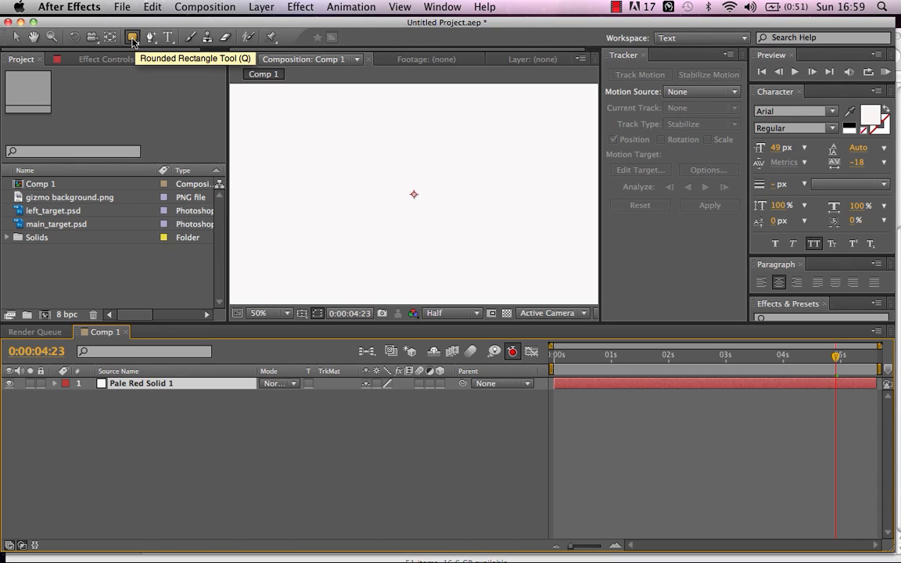
# Step: Draw two rounded-rectangle masks on the solid and set Mask 2 to Subtract, leaving a thin frame
pyautogui.moveTo(279, 110); pyautogui.dragTo(410, 205)
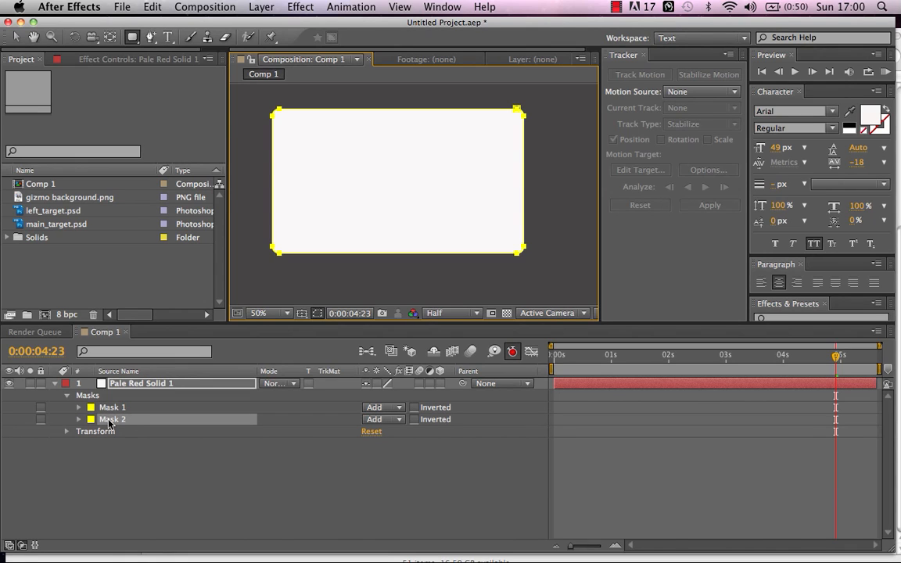
pyautogui.moveTo(113, 423)
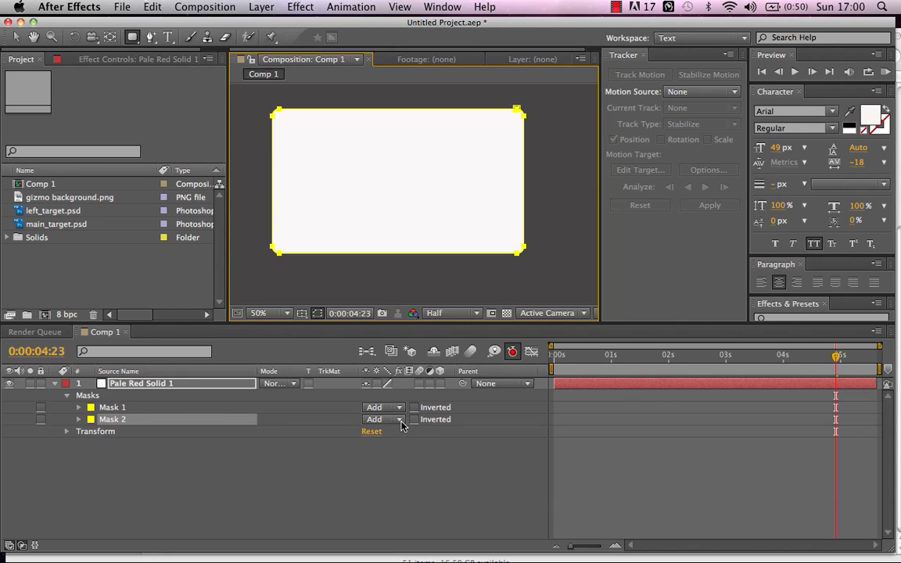
pyautogui.click(383, 419)
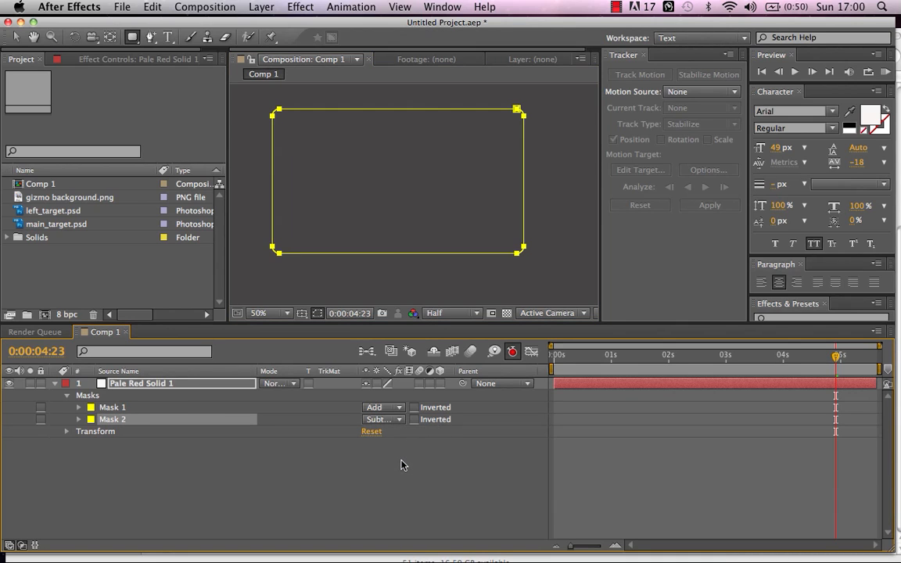
pyautogui.moveTo(88, 432)
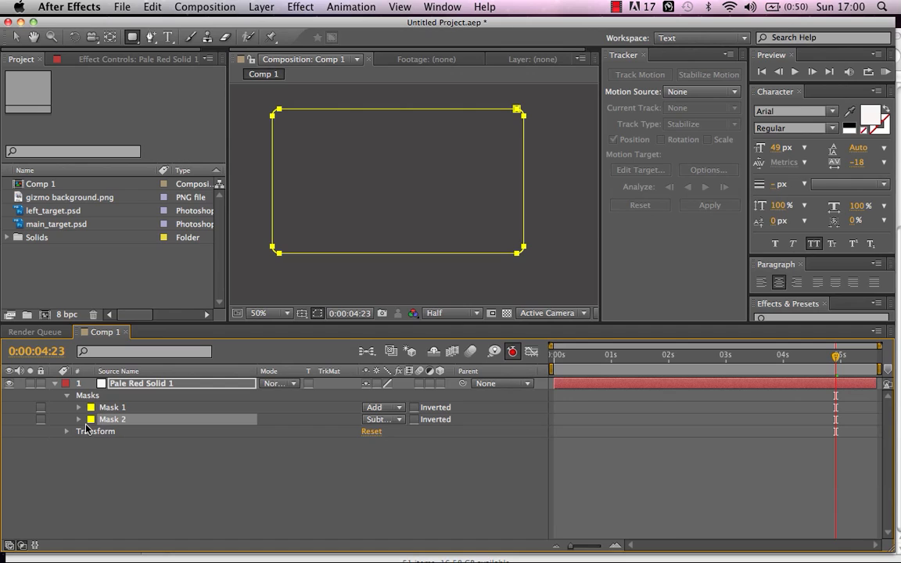
pyautogui.moveTo(85, 428)
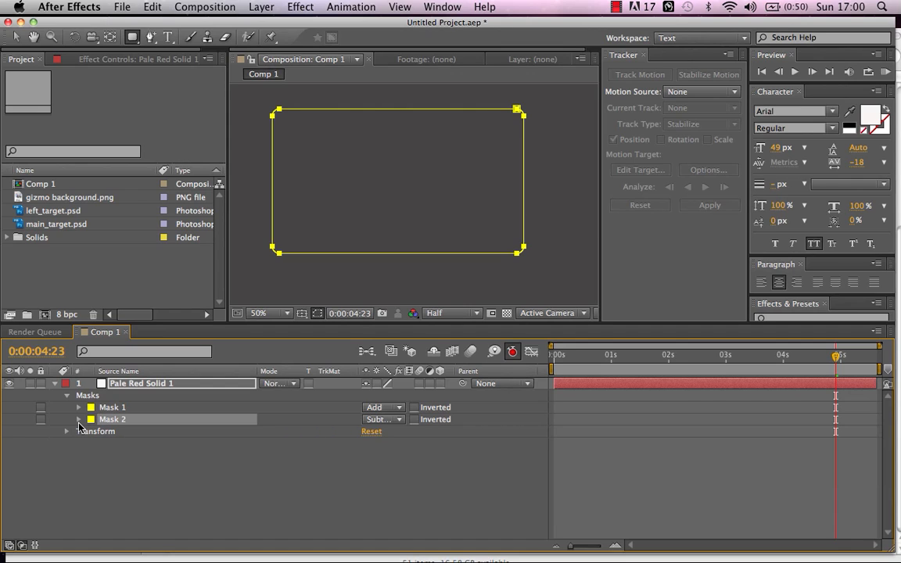
# Step: Set Mask 2's Mask Feather to 128 pixels for a soft inner edge, then collapse the layer
pyautogui.click(78, 407)
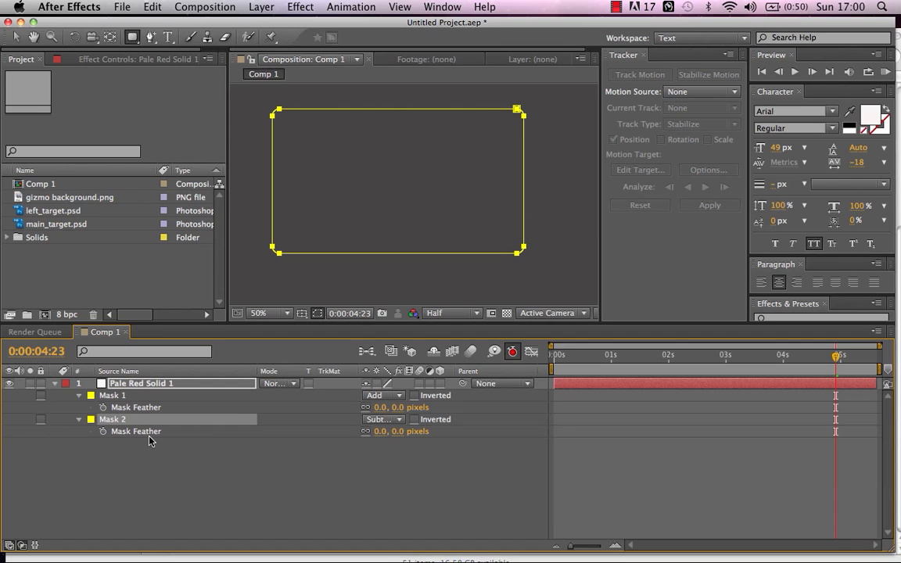
pyautogui.click(135, 431)
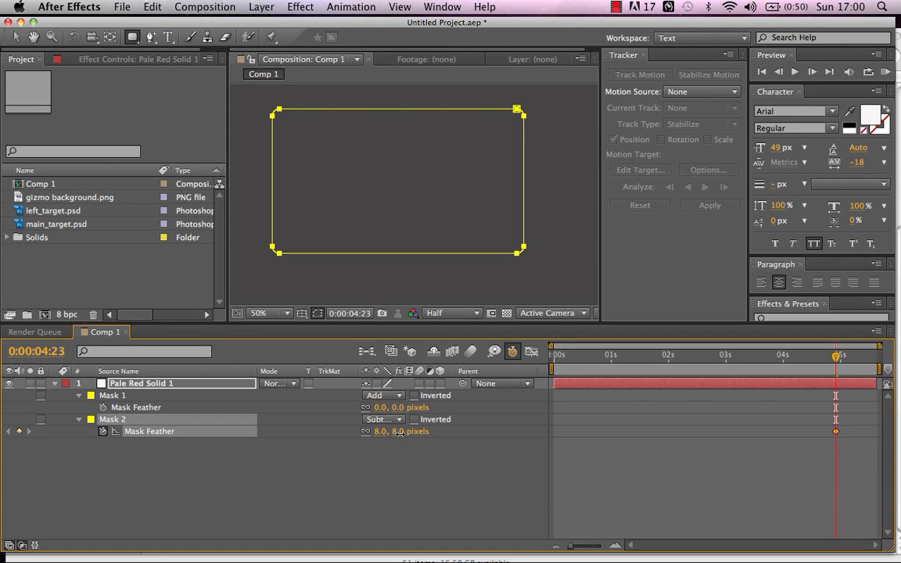
pyautogui.moveTo(383, 431); pyautogui.dragTo(404, 432)
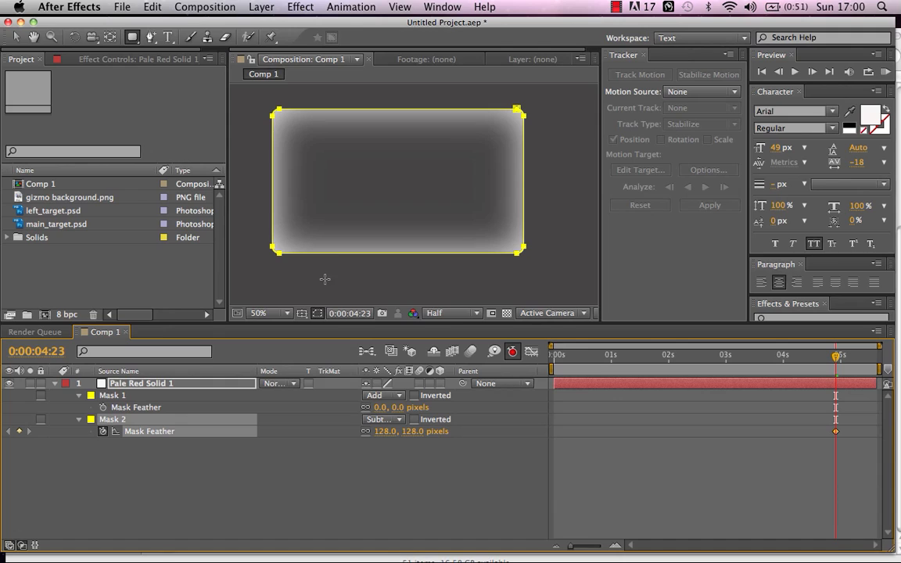
pyautogui.moveTo(305, 229)
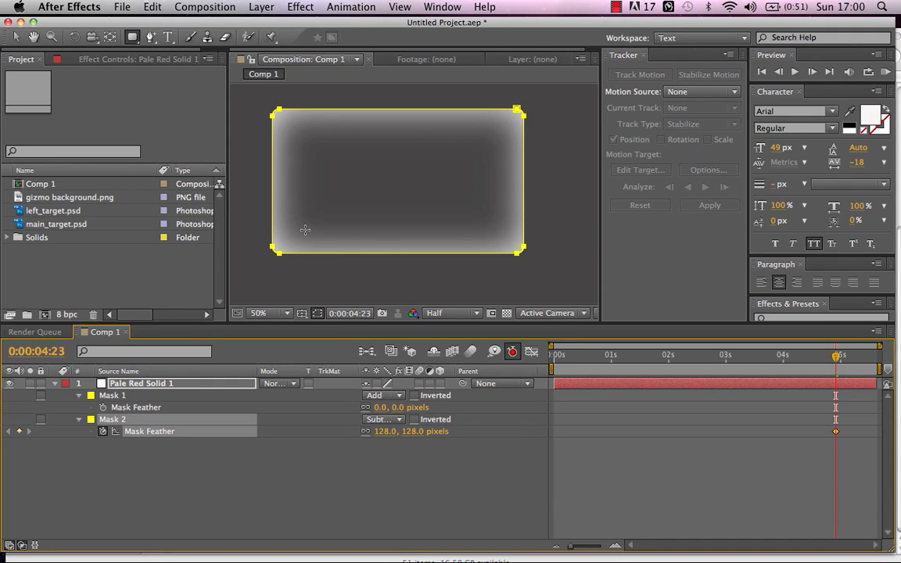
pyautogui.moveTo(350, 313)
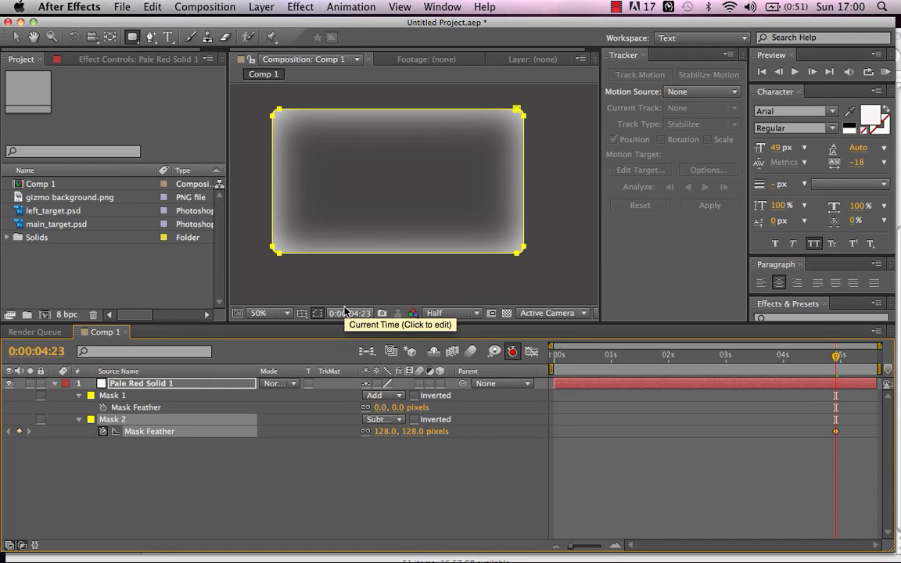
pyautogui.moveTo(362, 471)
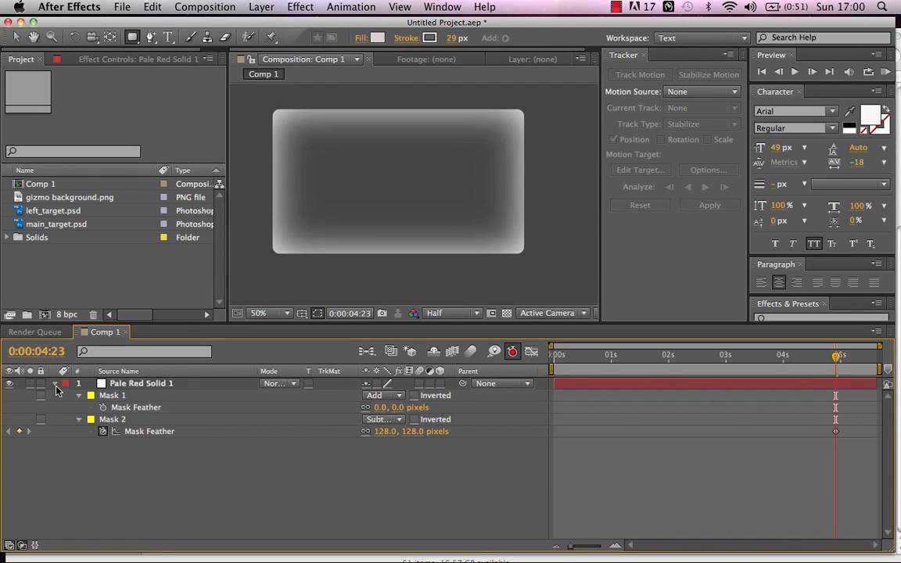
pyautogui.click(55, 383)
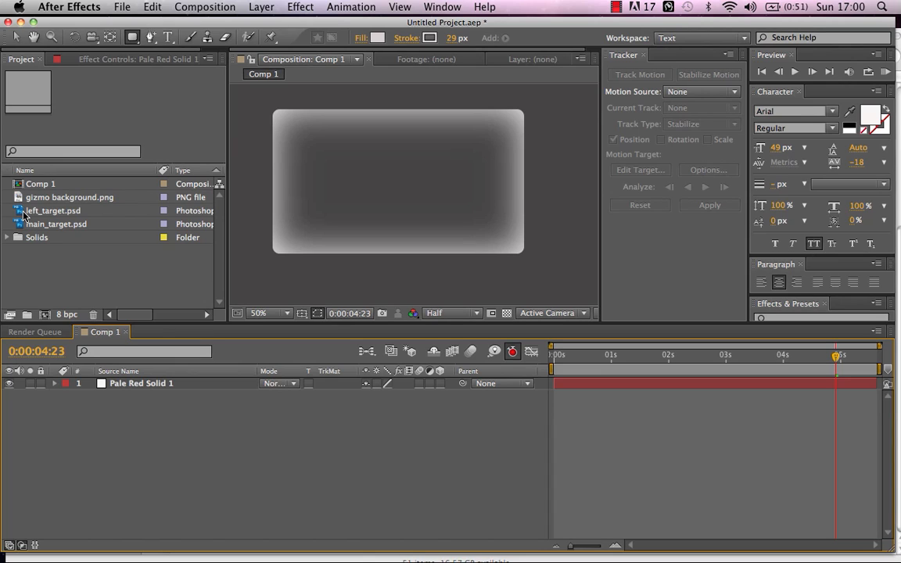
pyautogui.moveTo(24, 216)
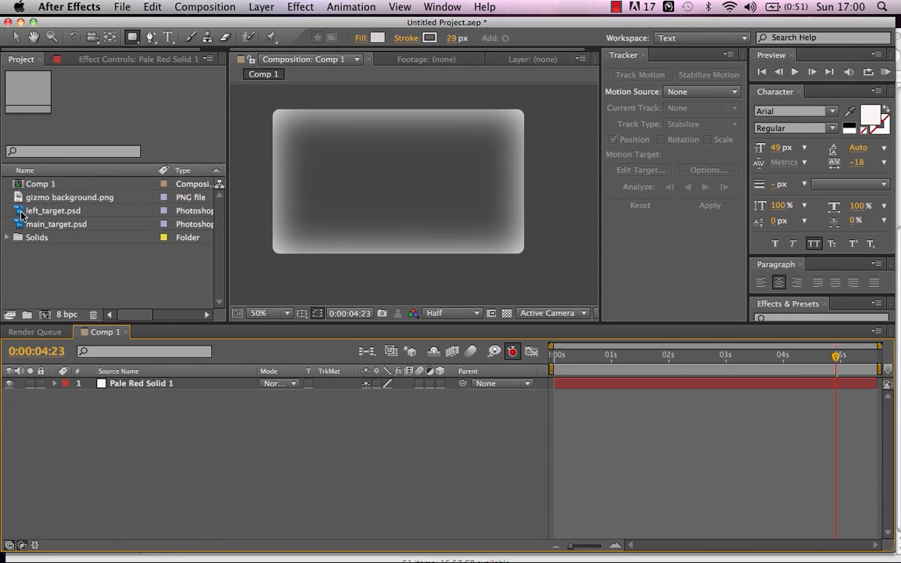
# Step: Drop left_target.psd into Comp 1 and raise its Scale from 18% to 30%
pyautogui.moveTo(53, 209); pyautogui.dragTo(140, 394)
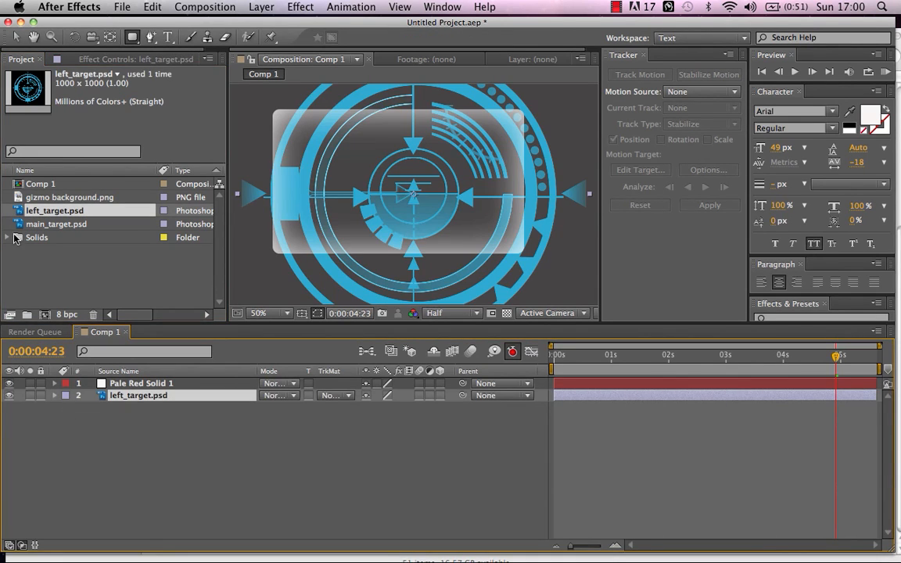
pyautogui.moveTo(444, 266)
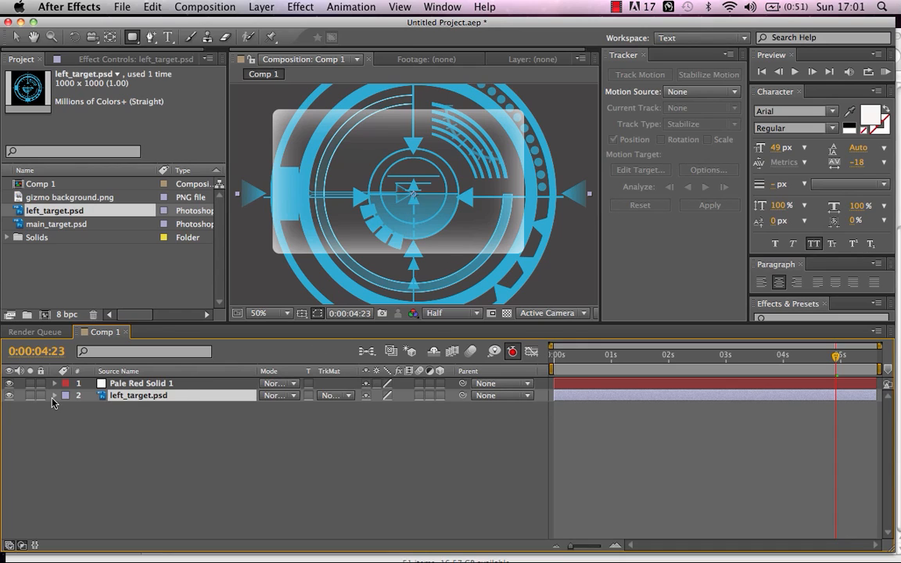
pyautogui.click(54, 394)
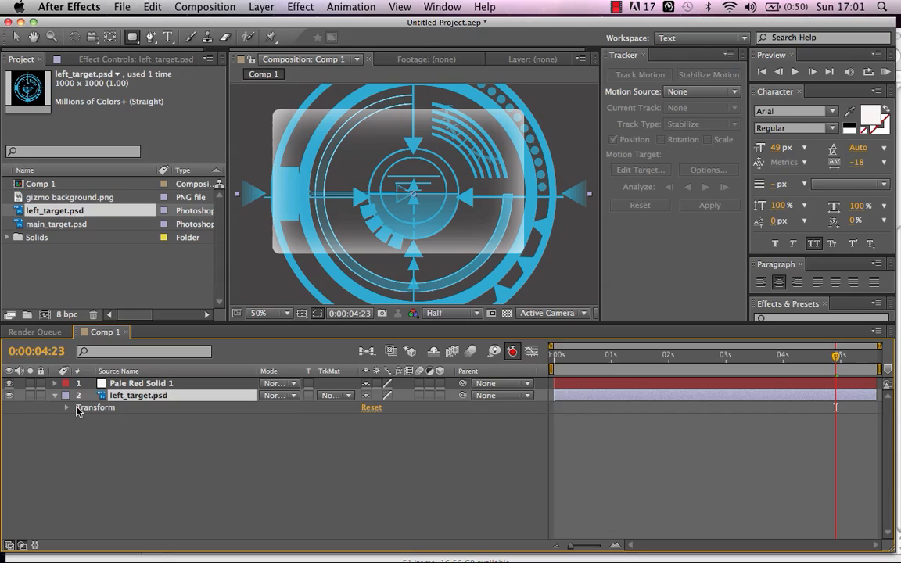
pyautogui.click(65, 407)
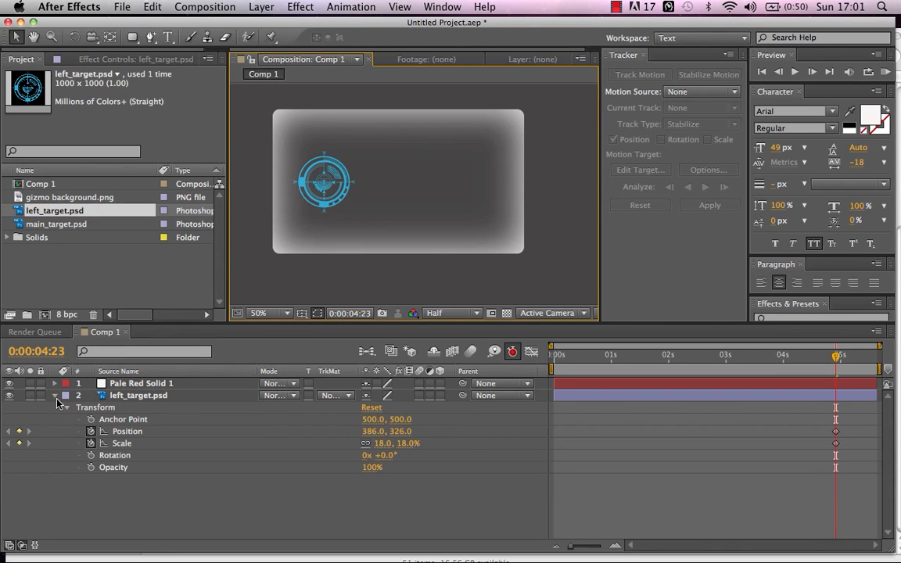
pyautogui.click(137, 394)
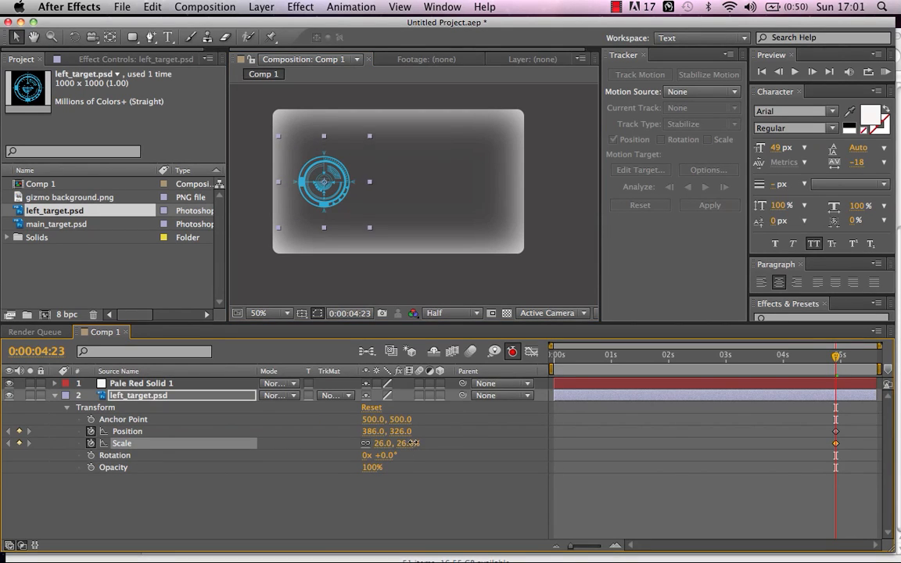
pyautogui.moveTo(383, 442); pyautogui.dragTo(398, 443)
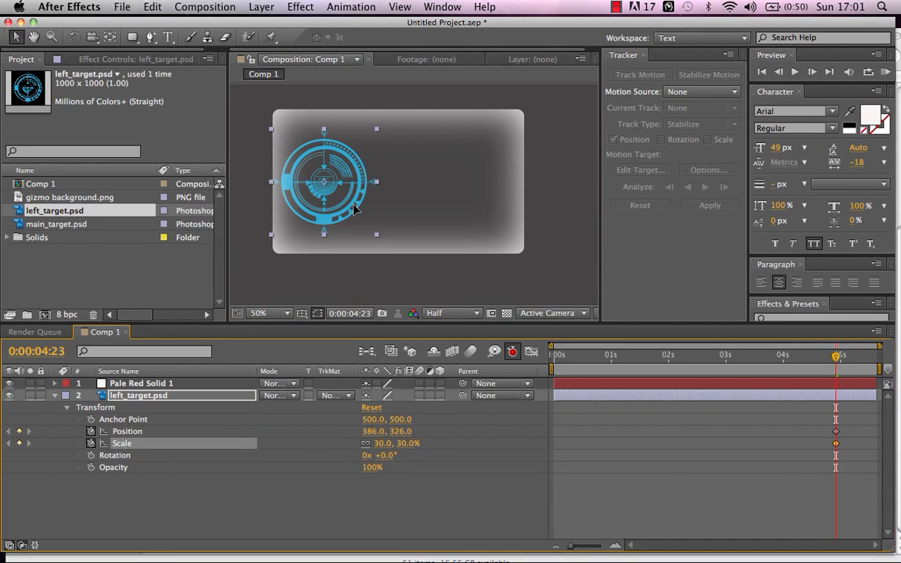
pyautogui.moveTo(323, 180); pyautogui.dragTo(328, 182)
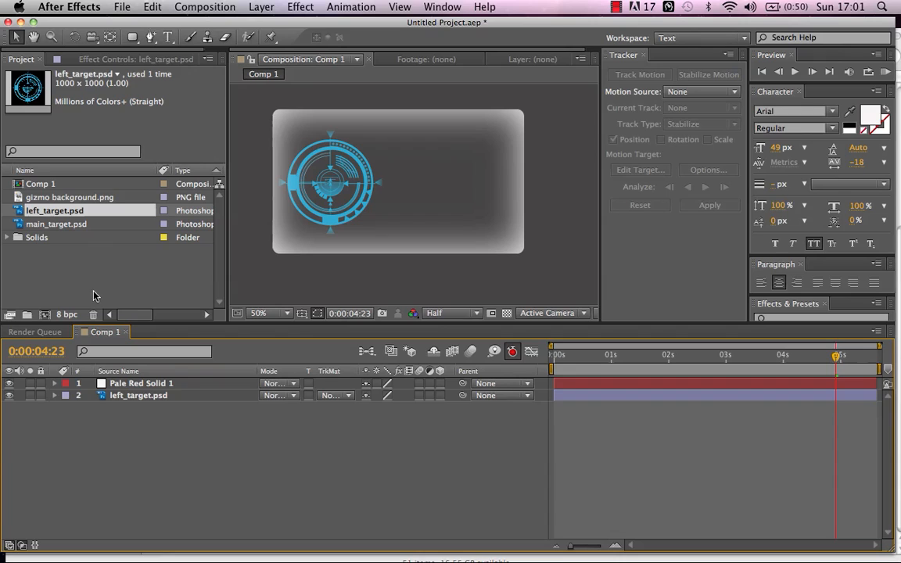
# Step: Add main_target.psd at 30% scale, positioned at 740, 328 to the right of the left target
pyautogui.click(57, 225)
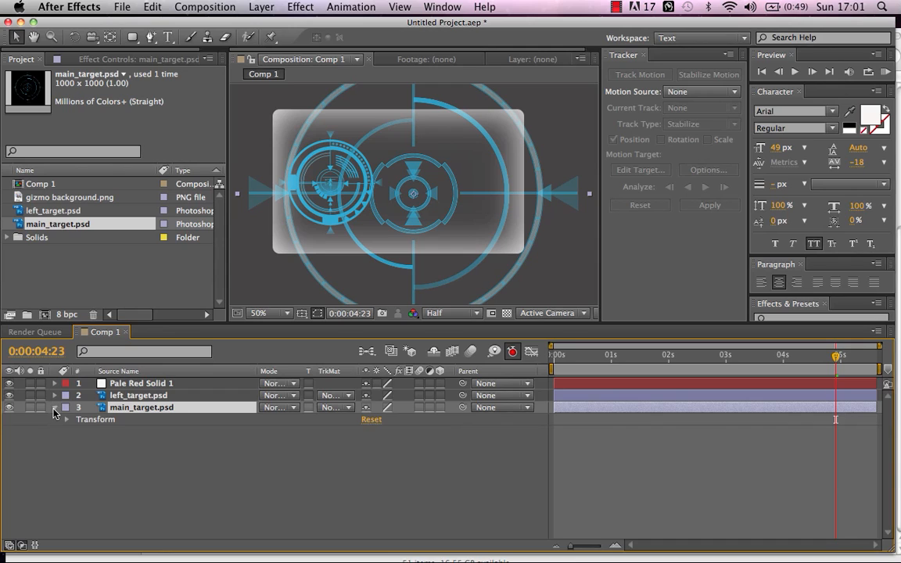
pyautogui.click(66, 419)
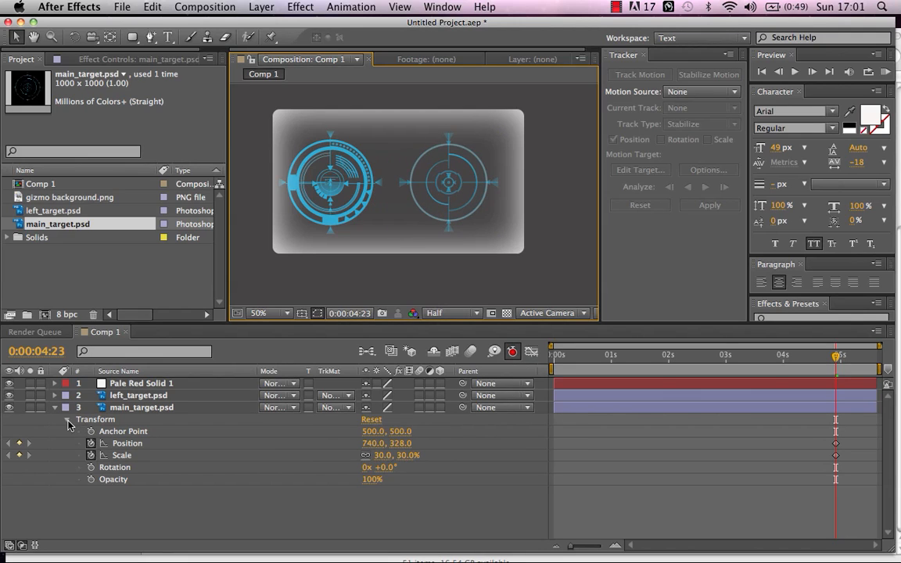
pyautogui.click(69, 419)
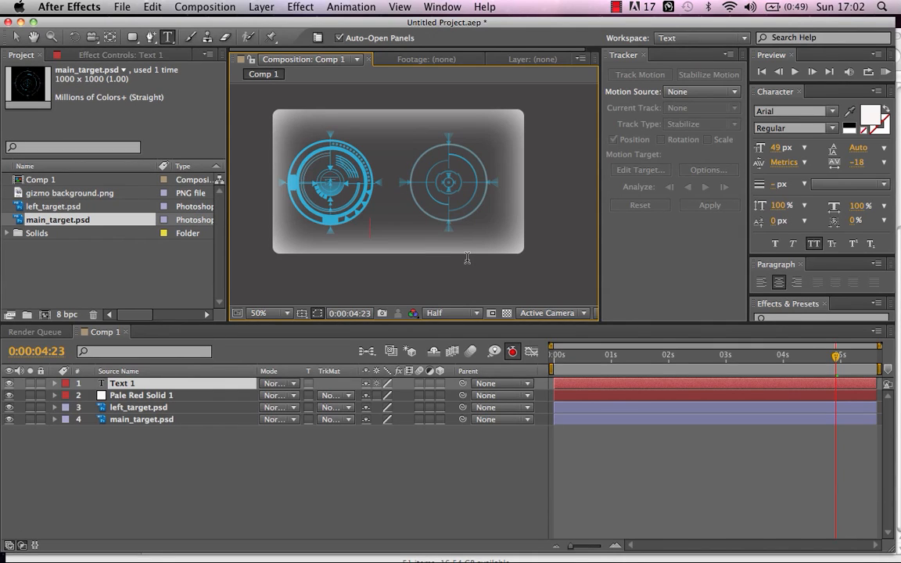
# Step: Create a TARGET LOCKED text layer across the top and scale it to about 81%, 88%
pyautogui.write('TARGET LOCKED')
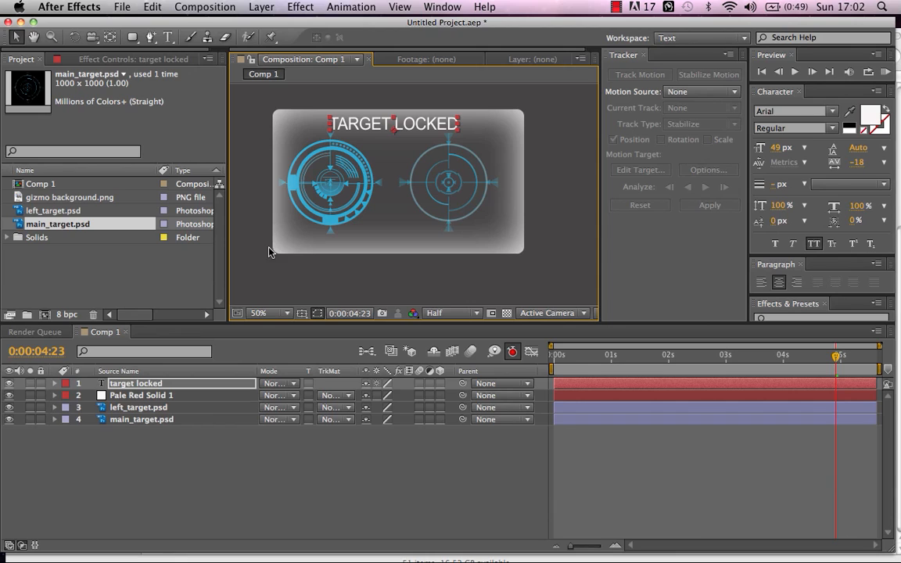
pyautogui.click(55, 383)
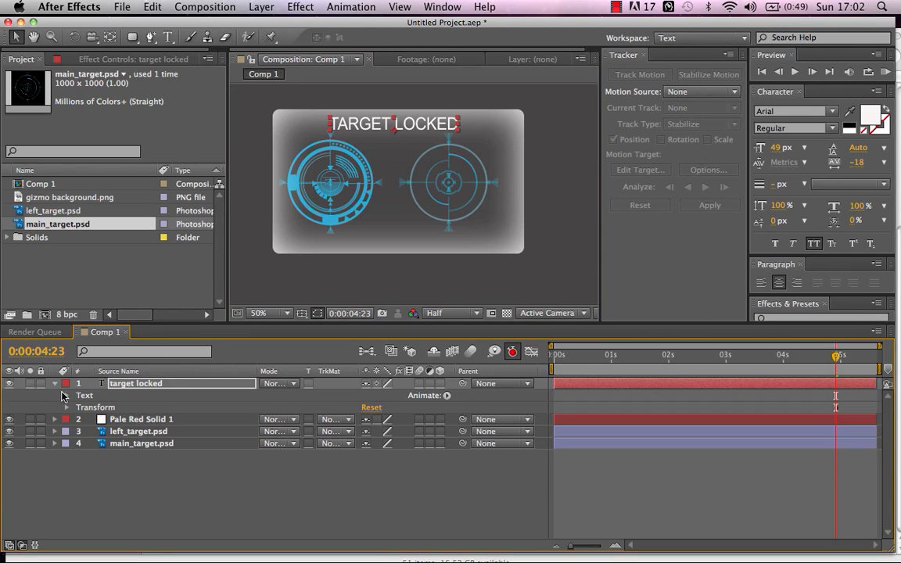
pyautogui.click(66, 406)
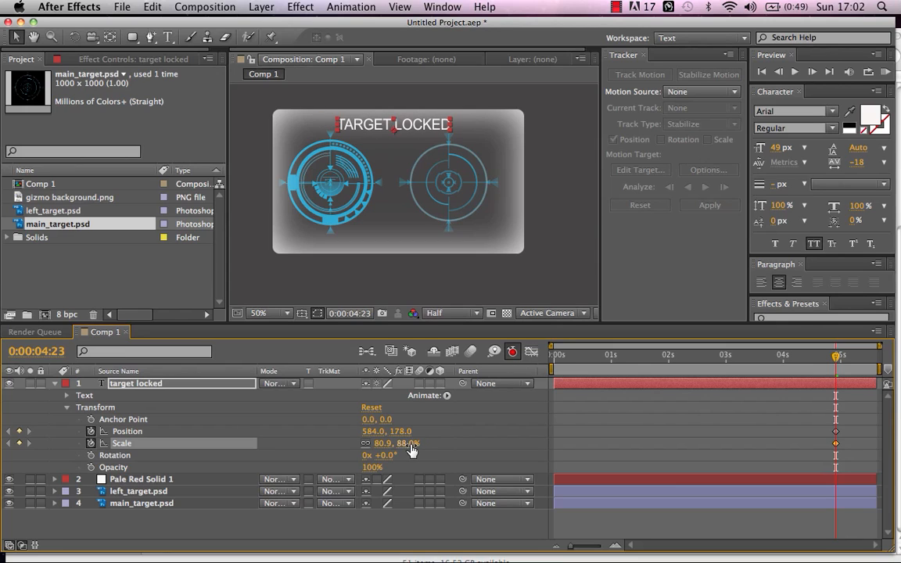
pyautogui.moveTo(407, 444); pyautogui.dragTo(399, 444)
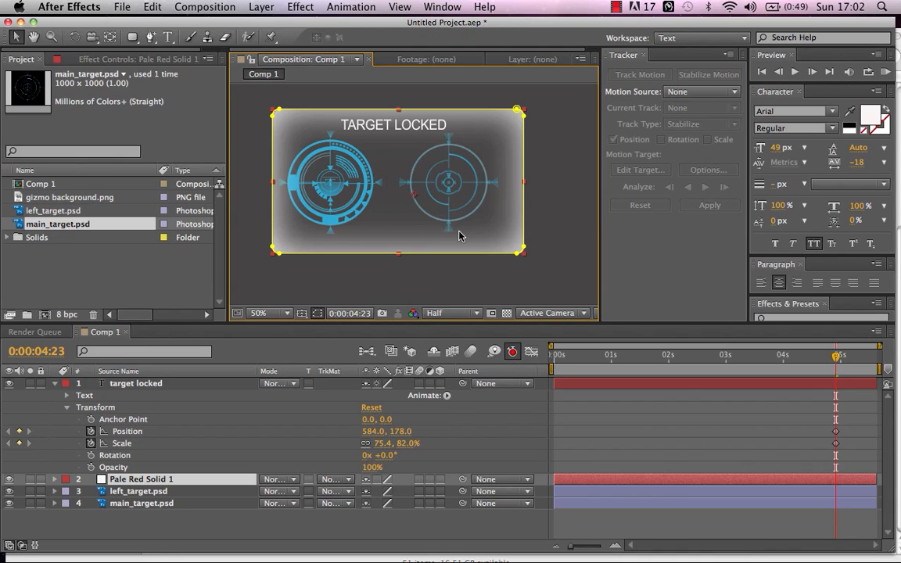
pyautogui.moveTo(142, 382)
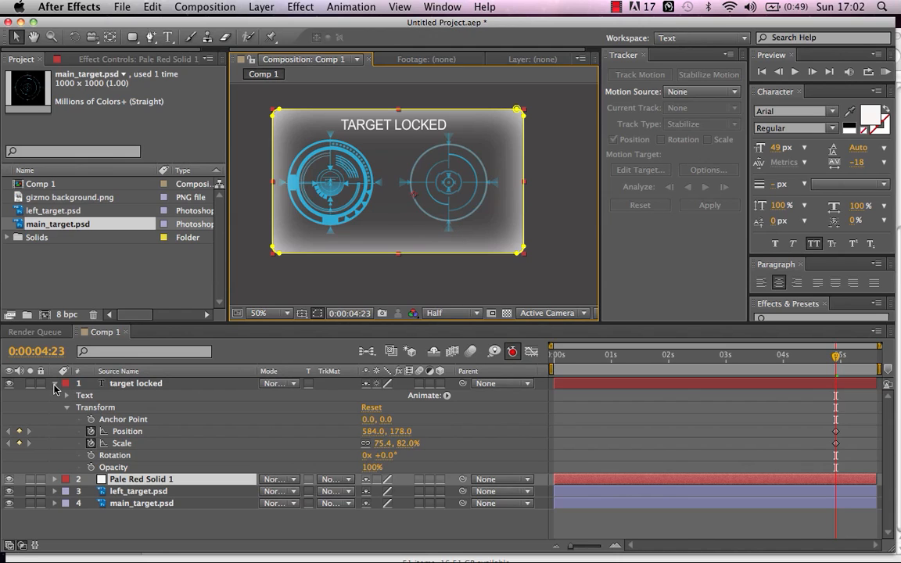
# Step: Create a FIRE LASER text layer below the targets and shrink it to 81% scale
pyautogui.click(55, 383)
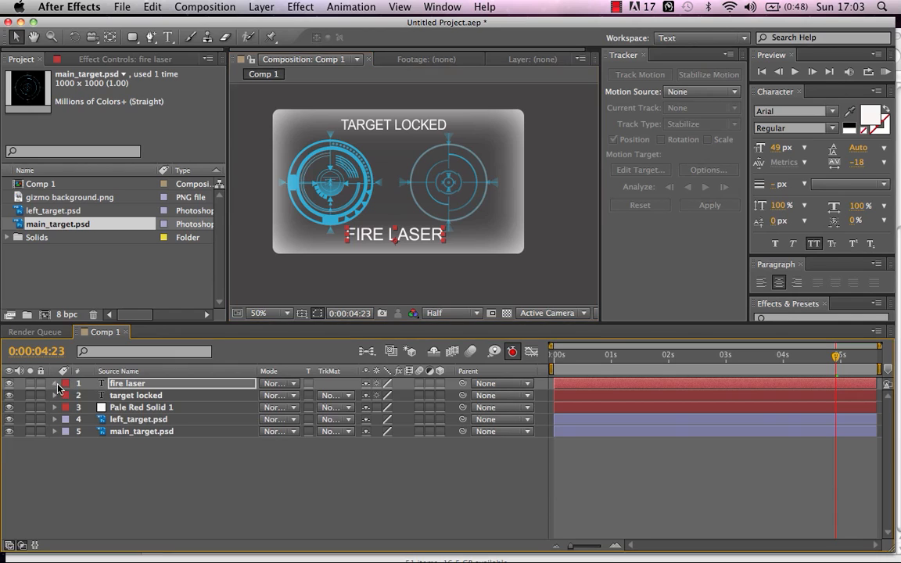
pyautogui.click(53, 383)
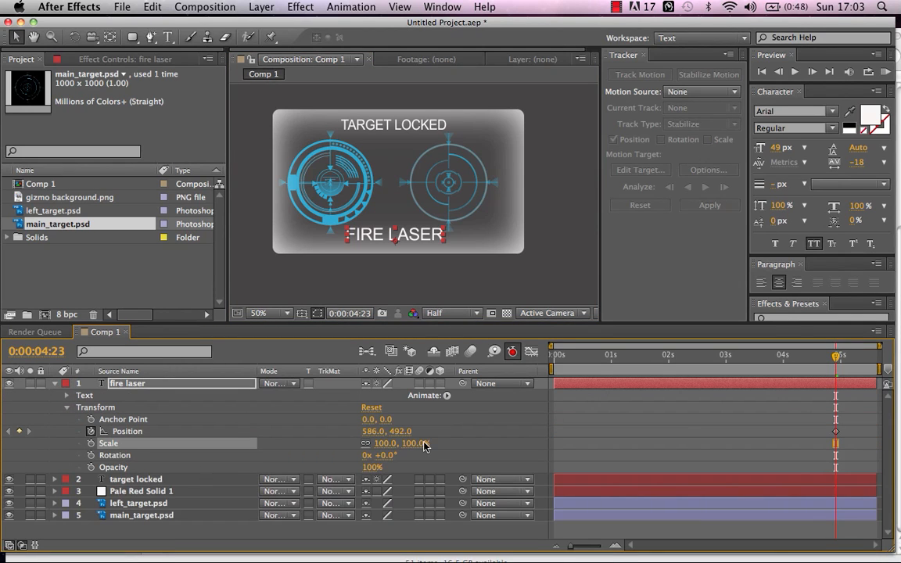
pyautogui.moveTo(407, 444); pyautogui.dragTo(394, 445)
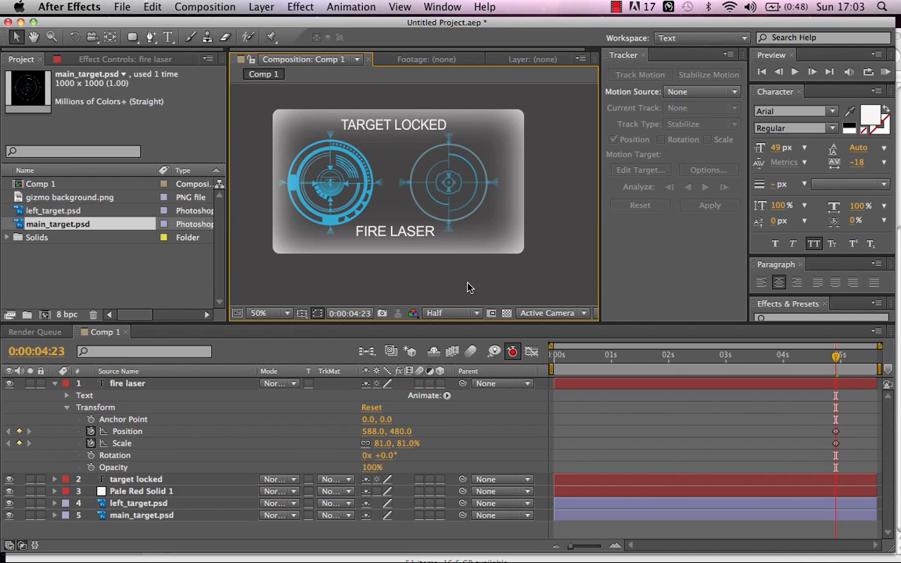
pyautogui.moveTo(276, 351)
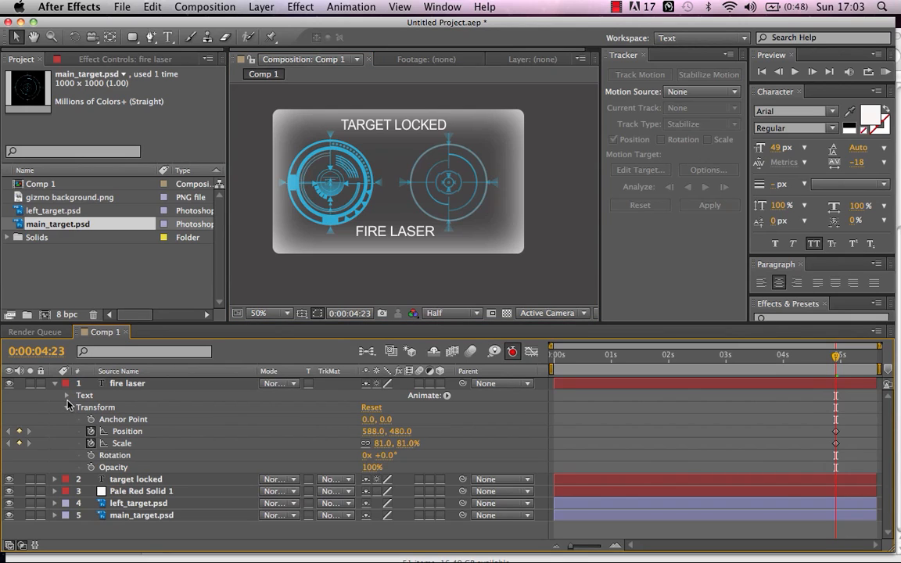
# Step: Select all five HUD layers and bring up the Effect menu for them
pyautogui.click(65, 406)
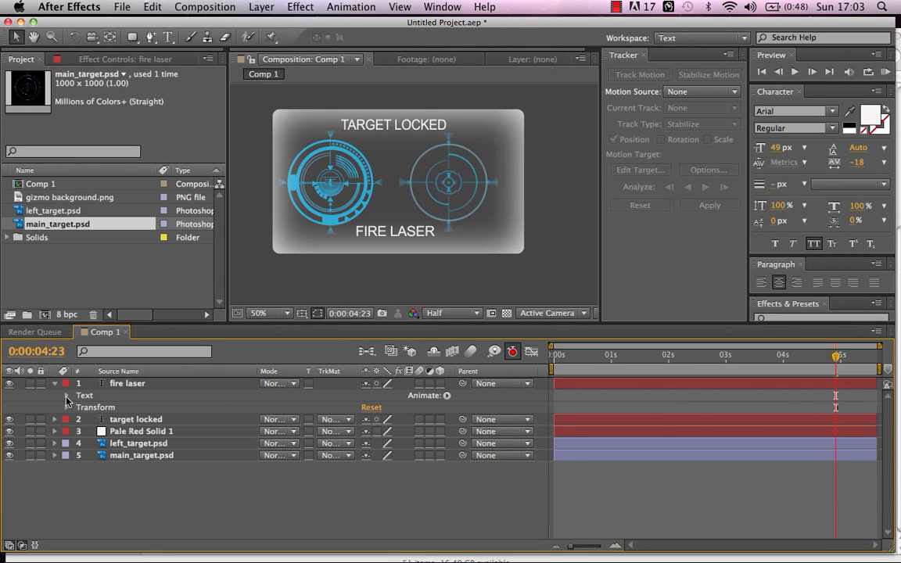
pyautogui.click(55, 383)
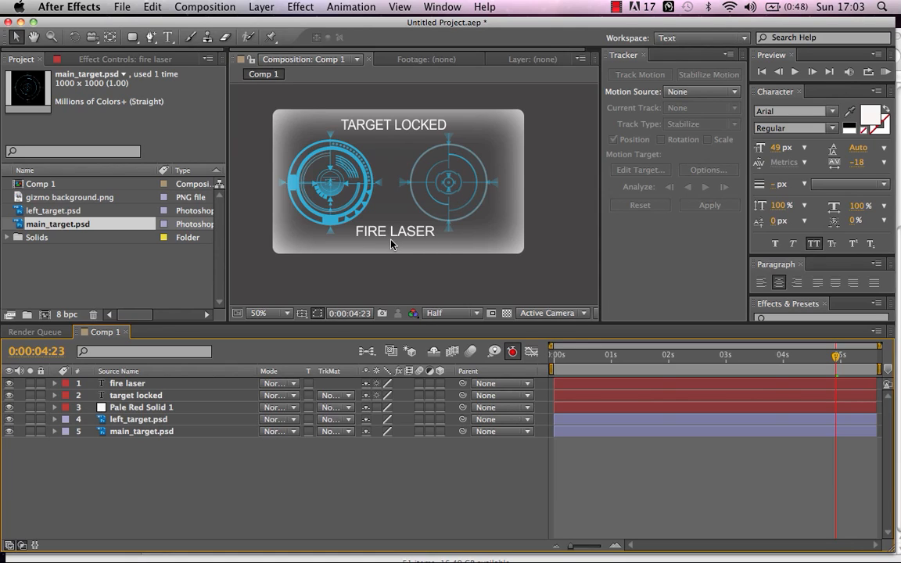
pyautogui.moveTo(272, 288)
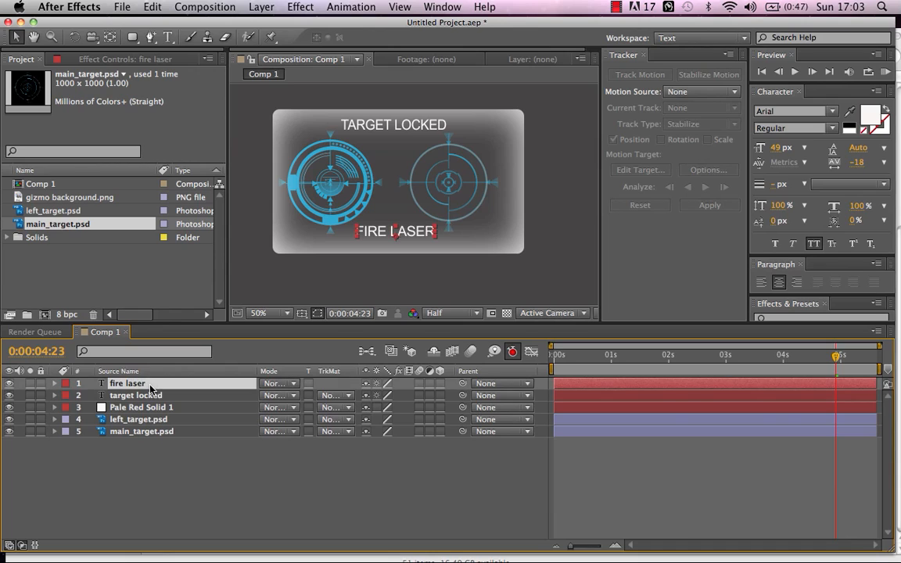
pyautogui.click(135, 394)
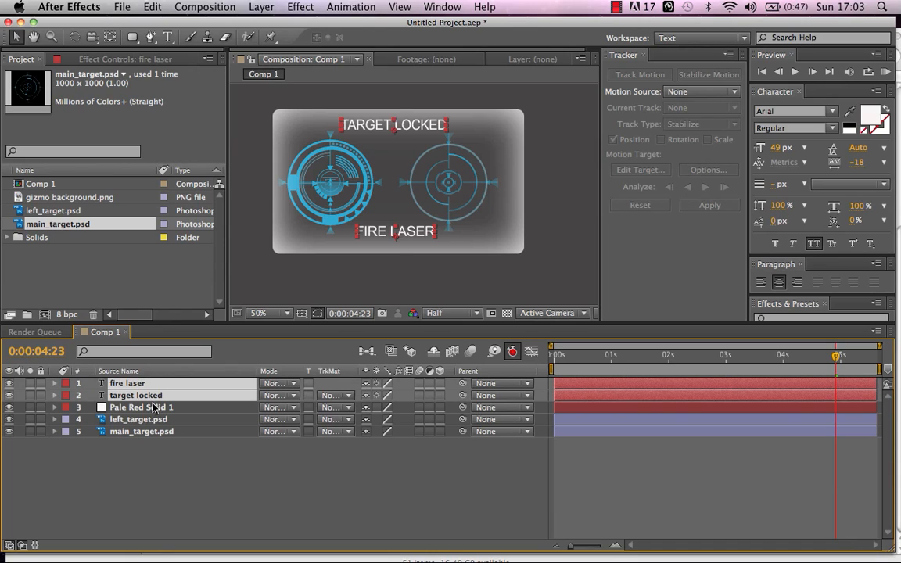
pyautogui.click(140, 407)
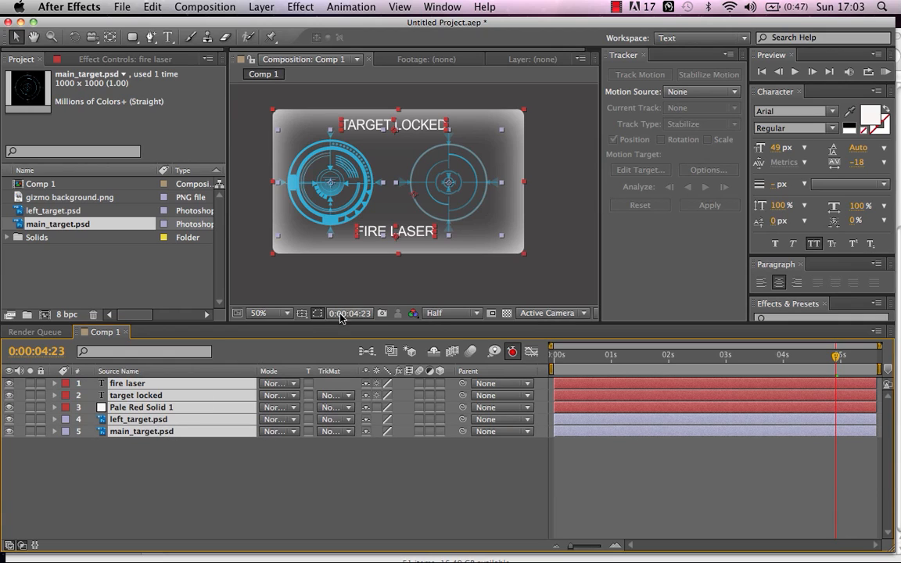
pyautogui.moveTo(478, 141)
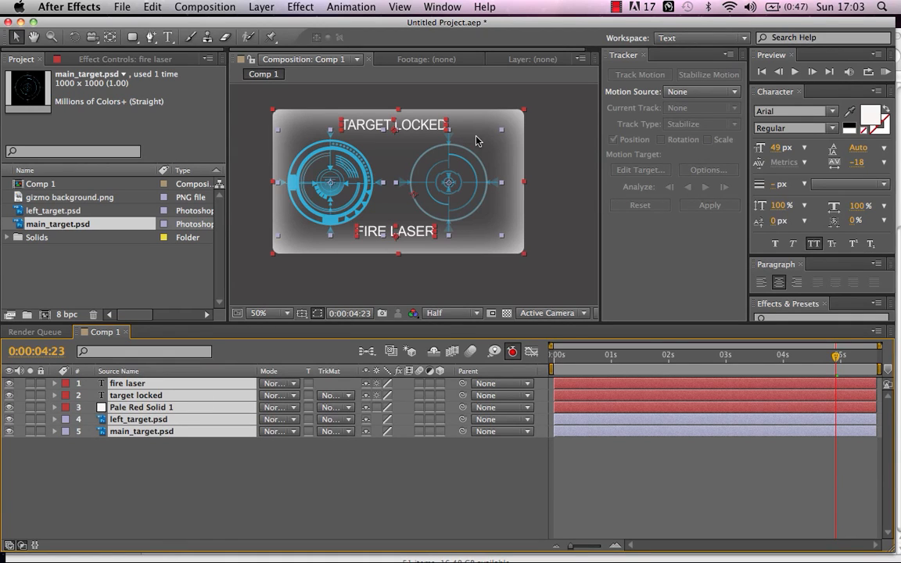
pyautogui.click(300, 7)
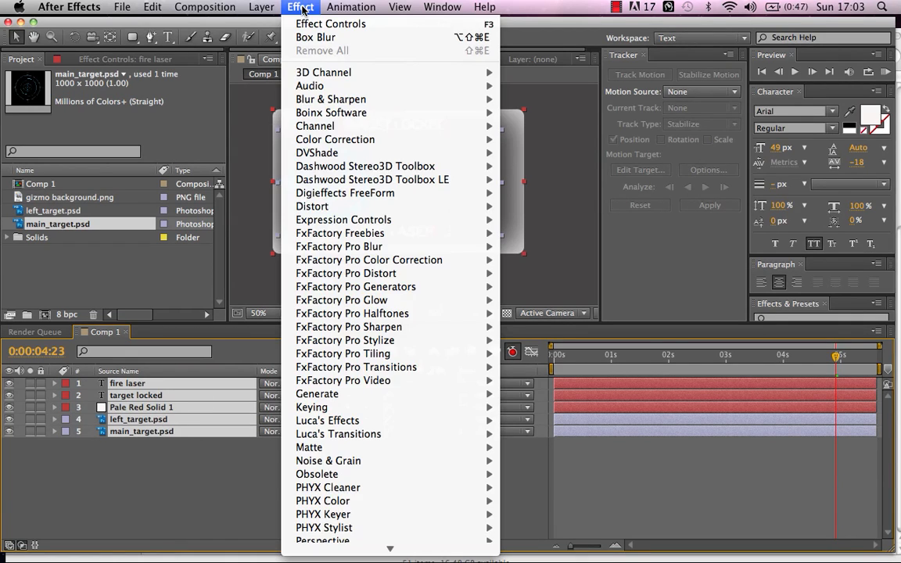
pyautogui.moveTo(316, 125)
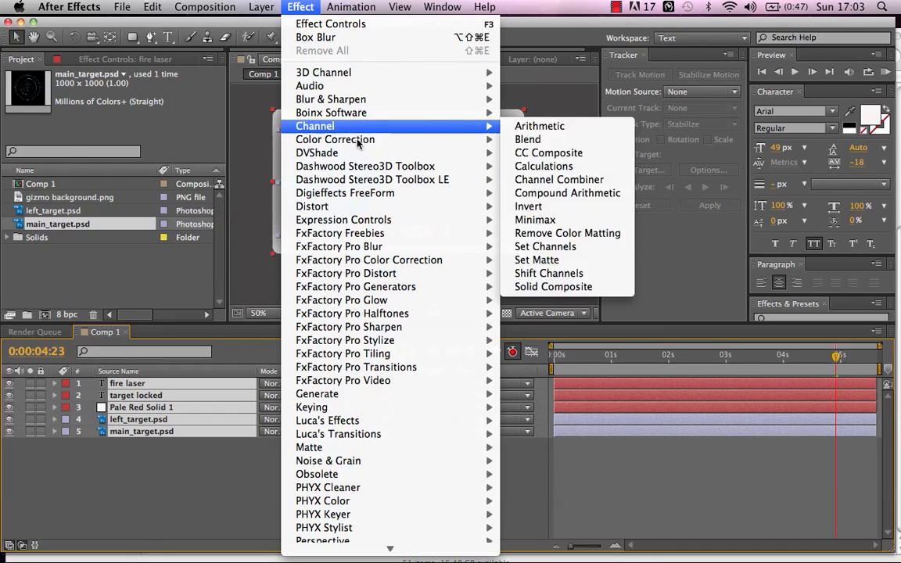
pyautogui.moveTo(335, 140)
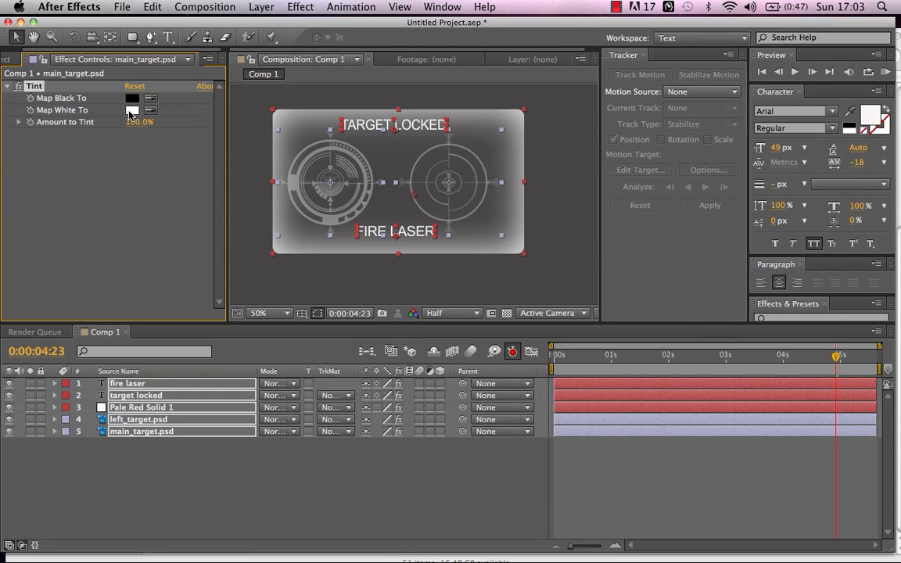
# Step: Apply Tint with Map White To set to a light blue, turning the HUD graphics cyan
pyautogui.click(133, 109)
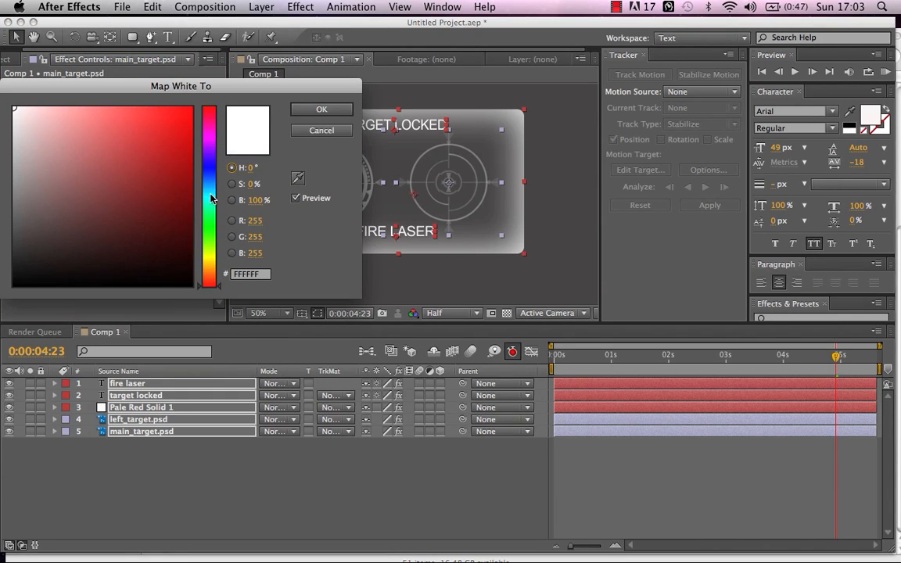
pyautogui.click(112, 160)
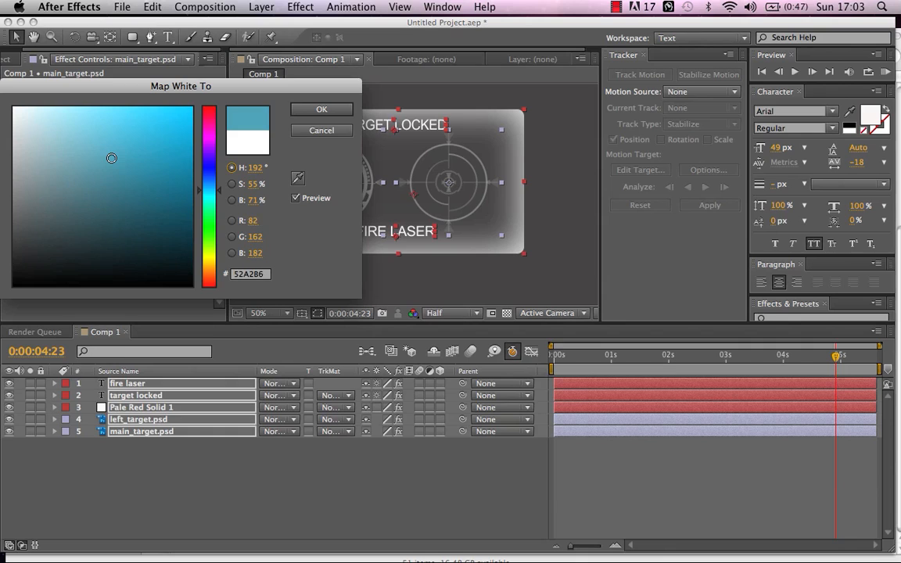
pyautogui.click(106, 123)
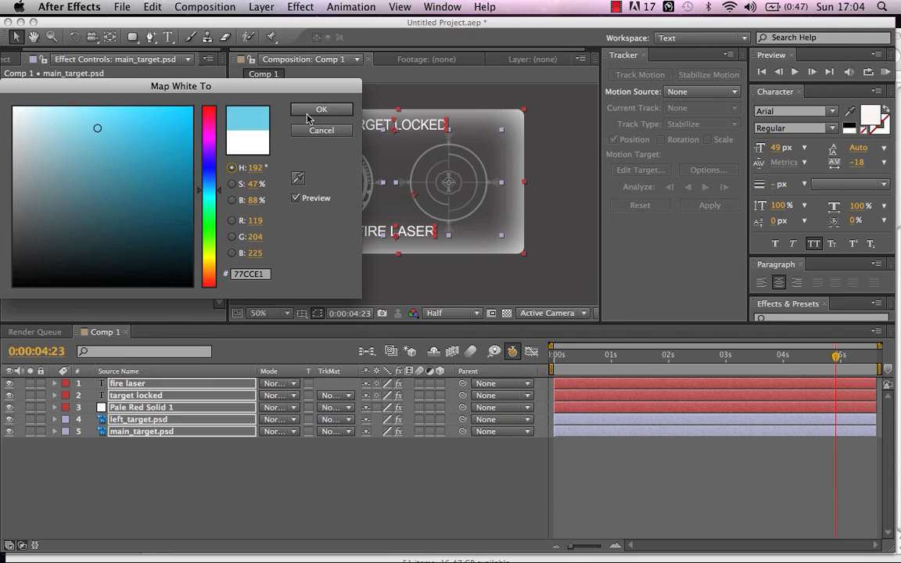
pyautogui.click(320, 110)
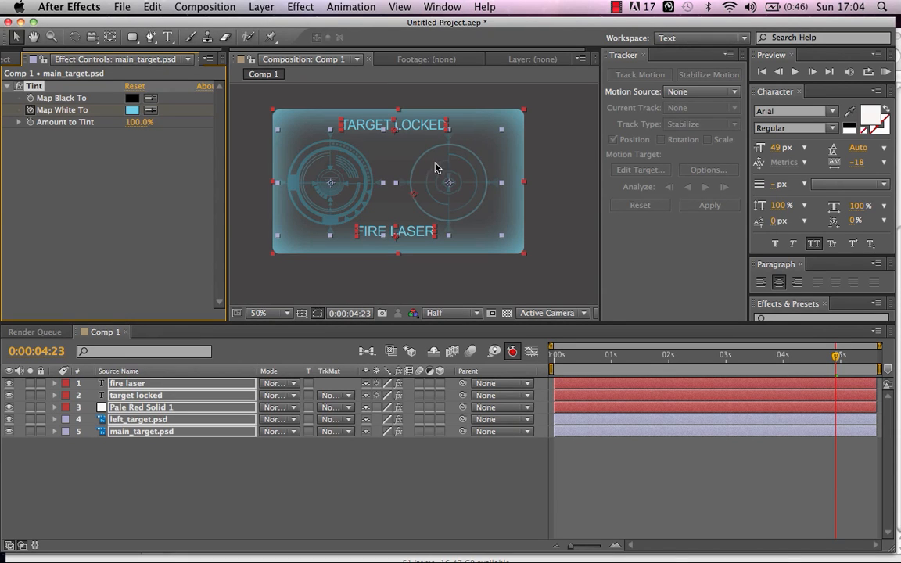
pyautogui.moveTo(441, 267)
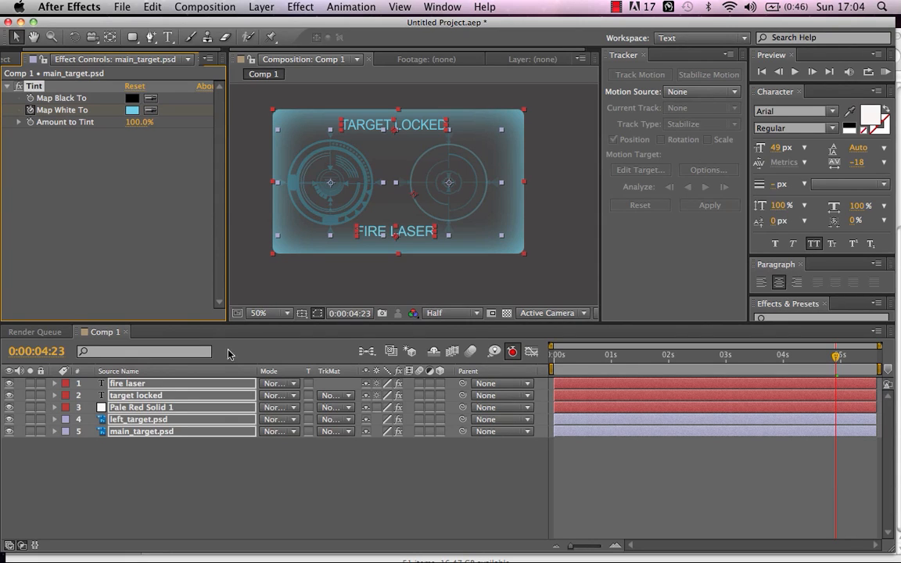
pyautogui.moveTo(162, 488)
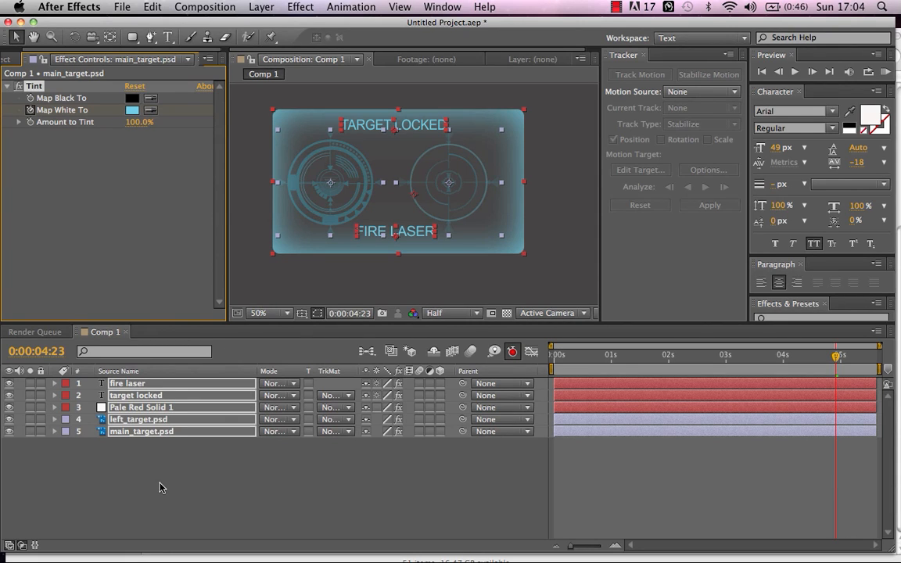
pyautogui.moveTo(235, 366)
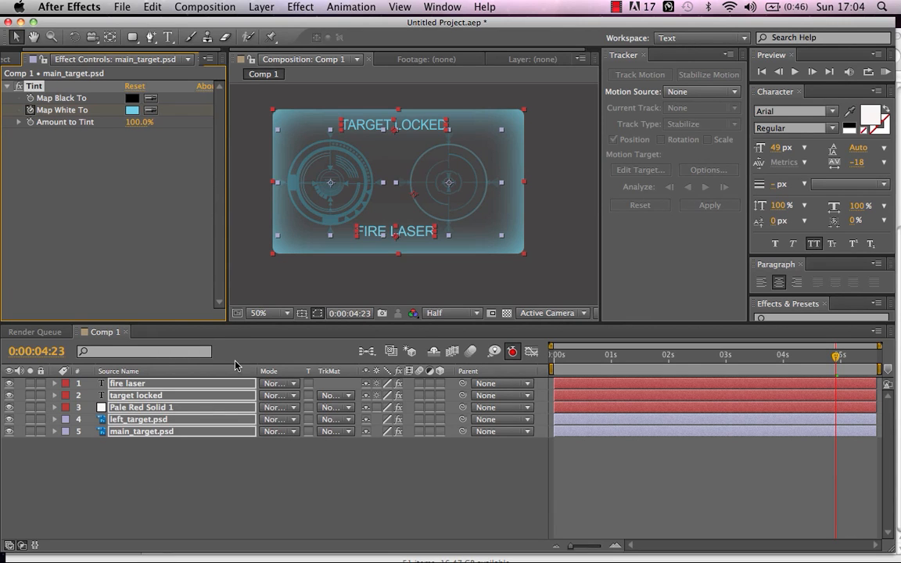
# Step: Apply Box Blur with Blur Radius 3 to all the tinted HUD layers
pyautogui.click(300, 6)
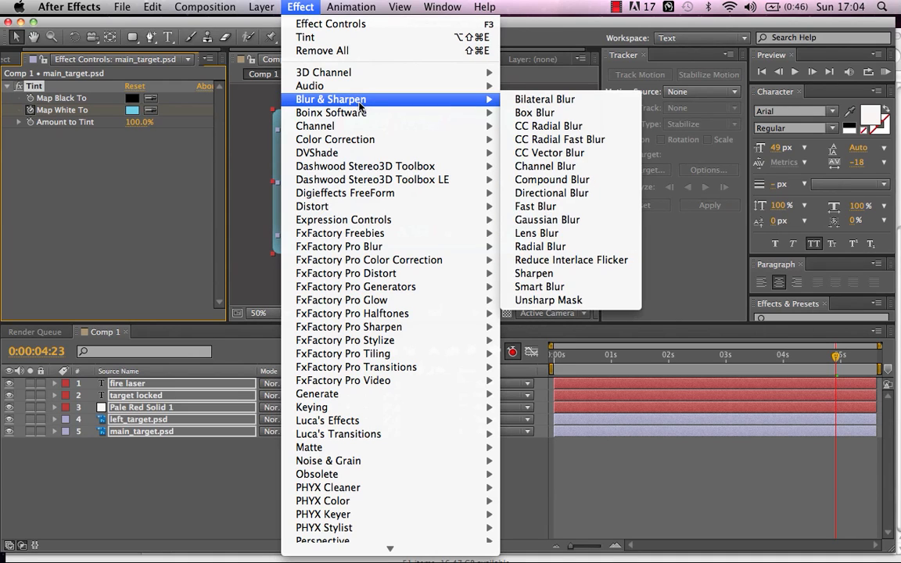
pyautogui.moveTo(540, 113)
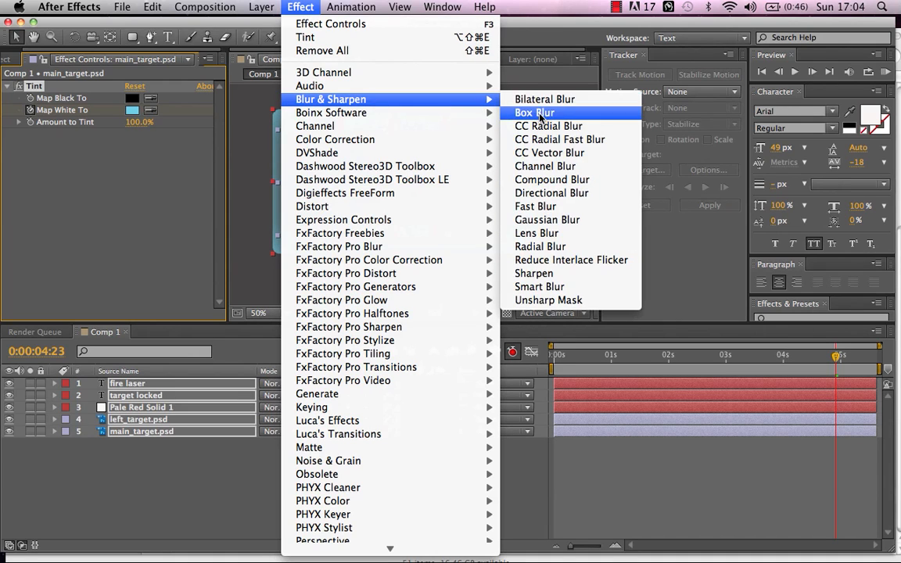
pyautogui.click(535, 112)
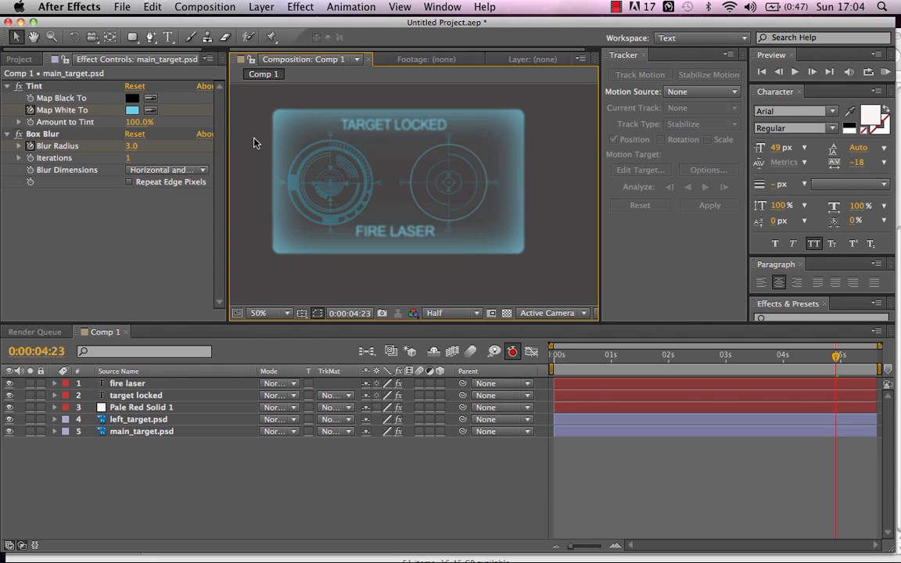
pyautogui.moveTo(316, 310)
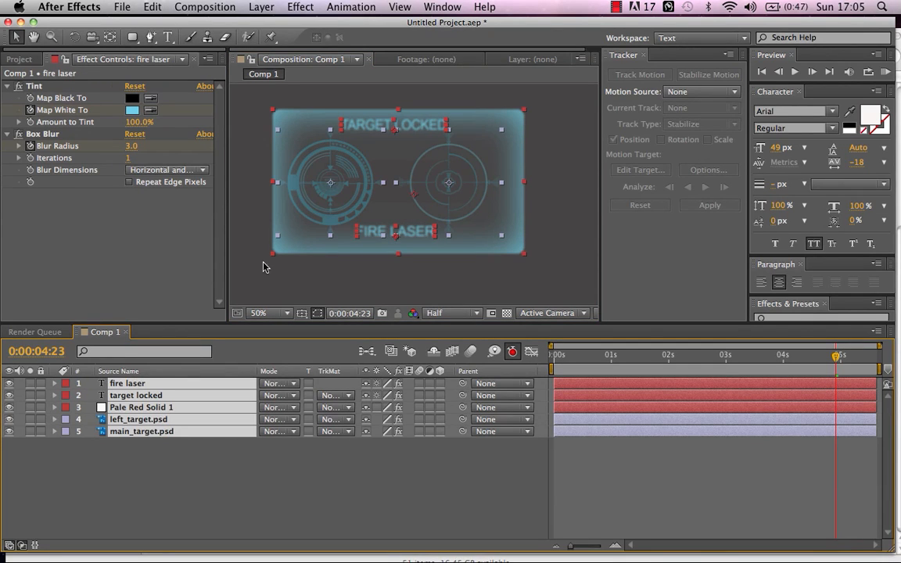
# Step: Pre-compose the five HUD layers into Pre-comp 1 with Move all attributes, then view its timeline
pyautogui.click(261, 6)
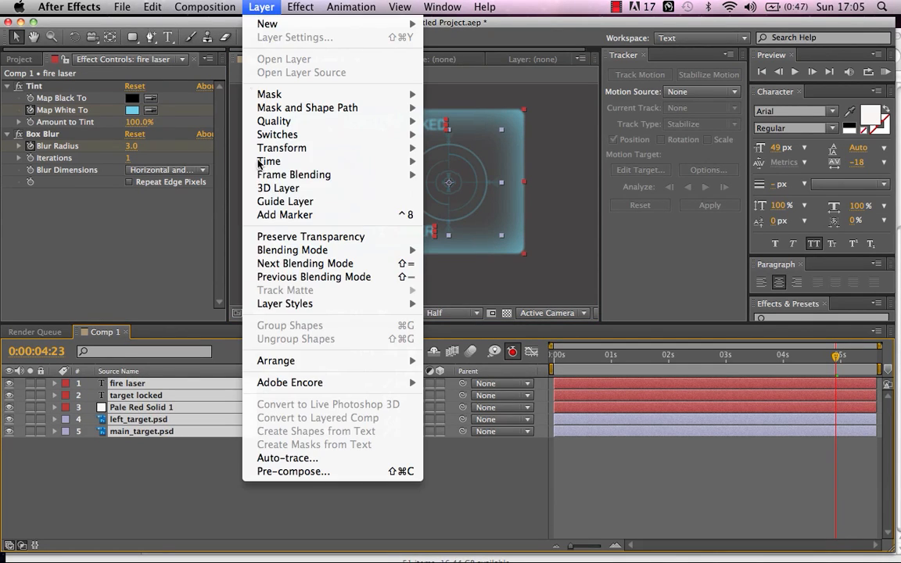
pyautogui.click(294, 471)
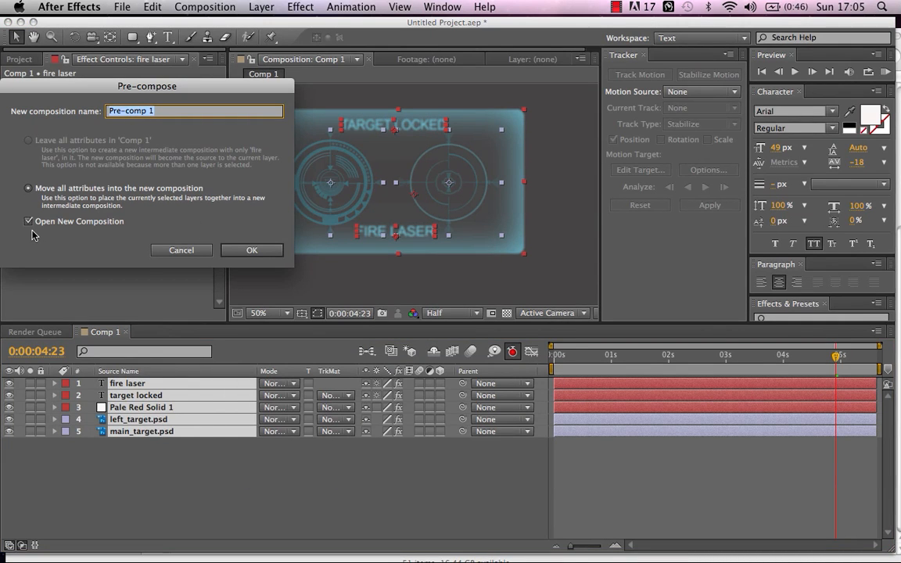
pyautogui.click(252, 250)
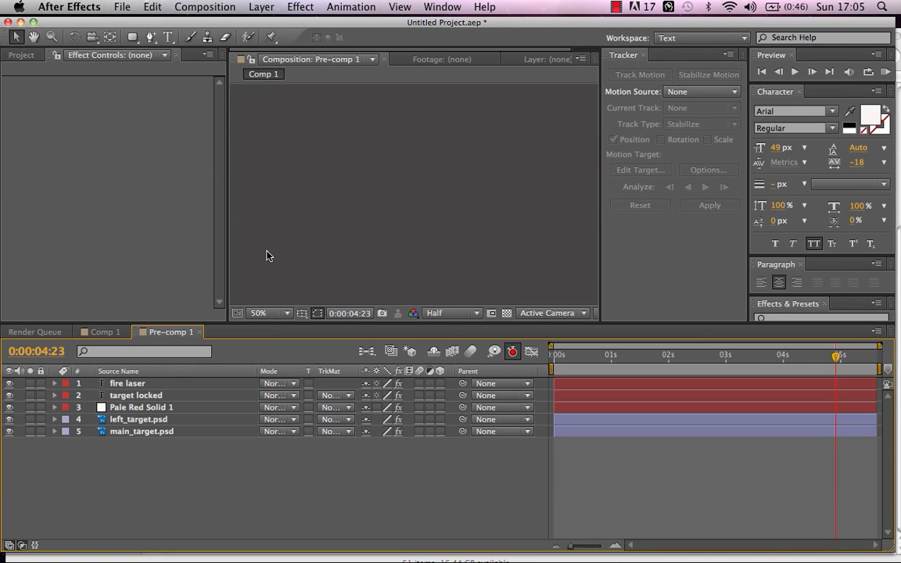
pyautogui.click(169, 331)
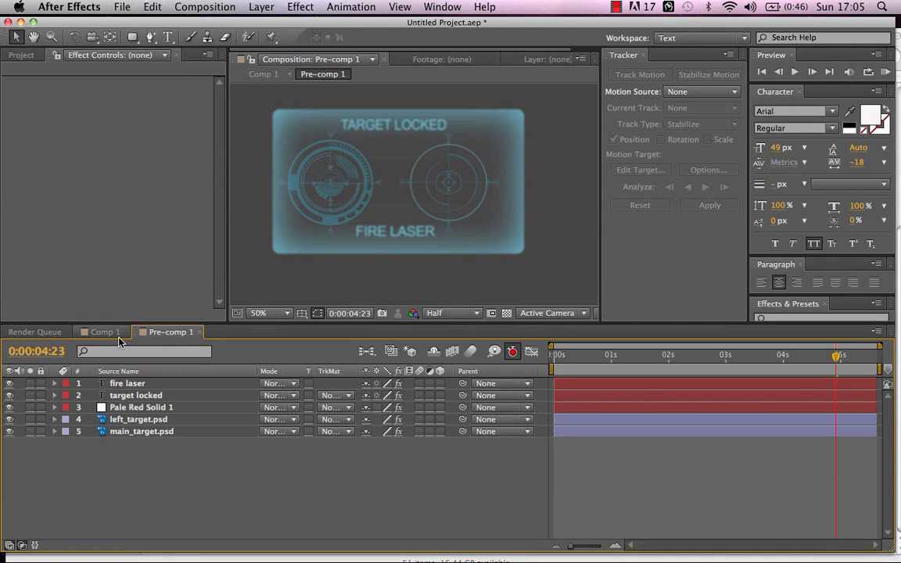
pyautogui.click(103, 332)
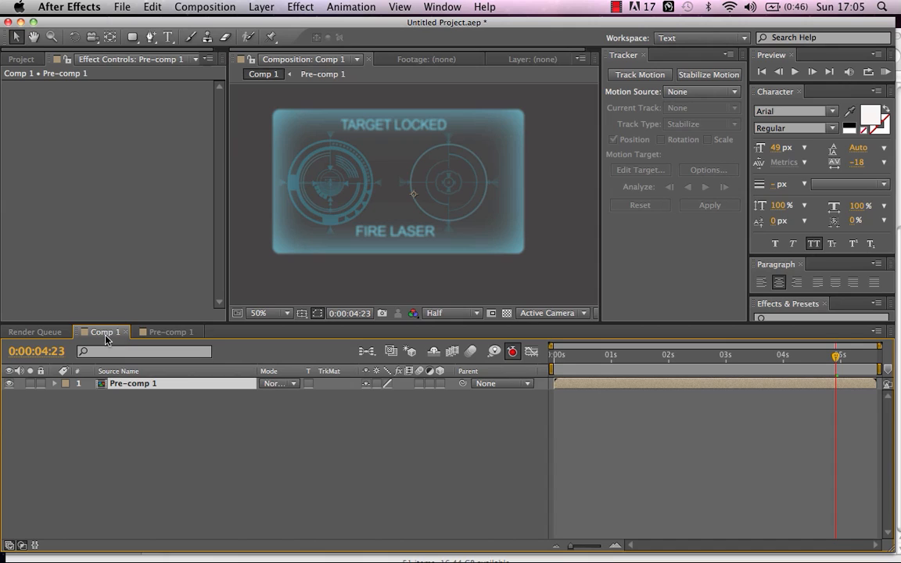
pyautogui.moveTo(184, 344)
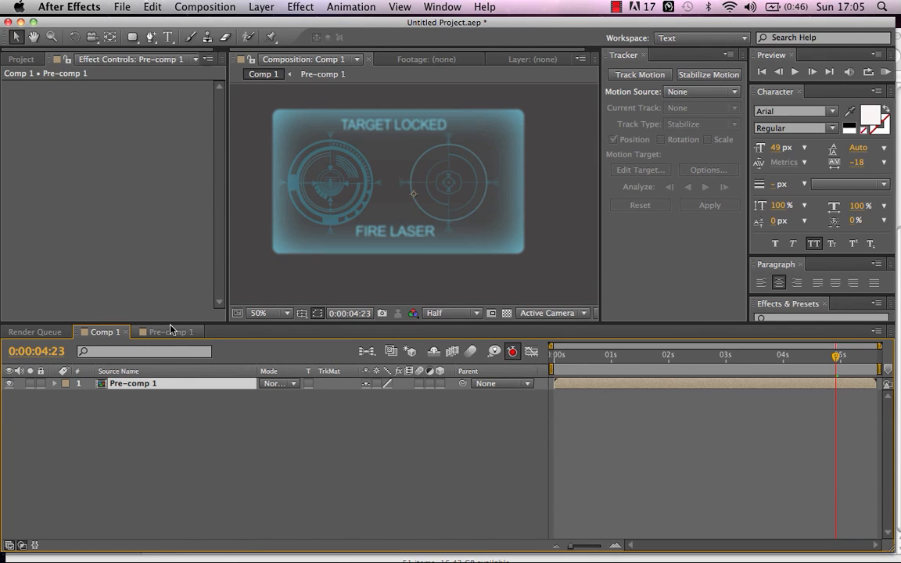
pyautogui.click(168, 332)
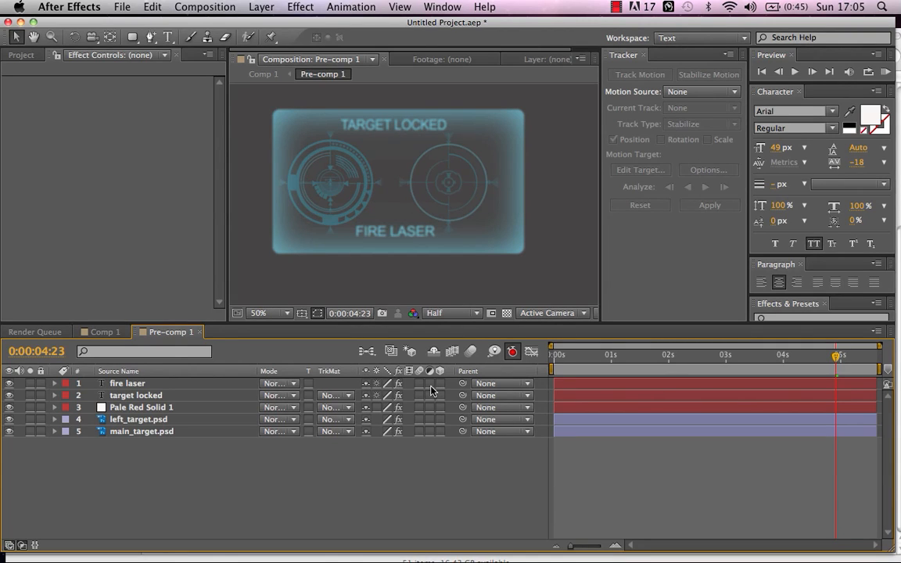
# Step: Stagger the FIRE LASER and TARGET LOCKED layer start times so the texts follow the targets, previewing the timing
pyautogui.click(127, 383)
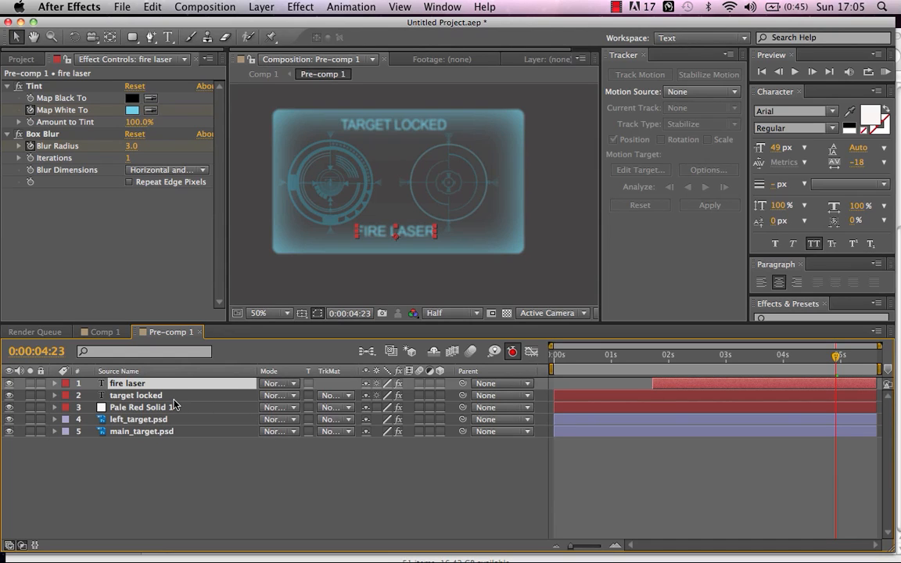
pyautogui.click(134, 394)
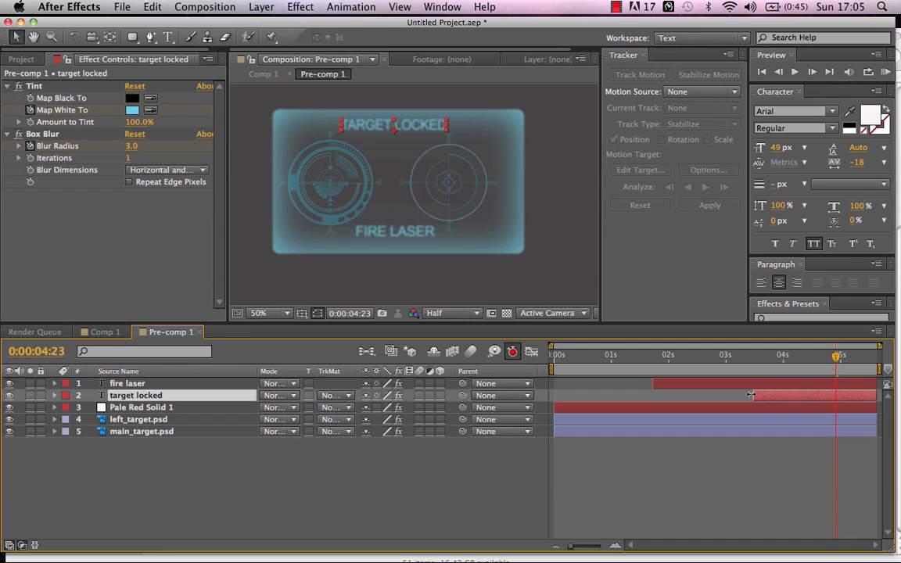
pyautogui.moveTo(755, 391)
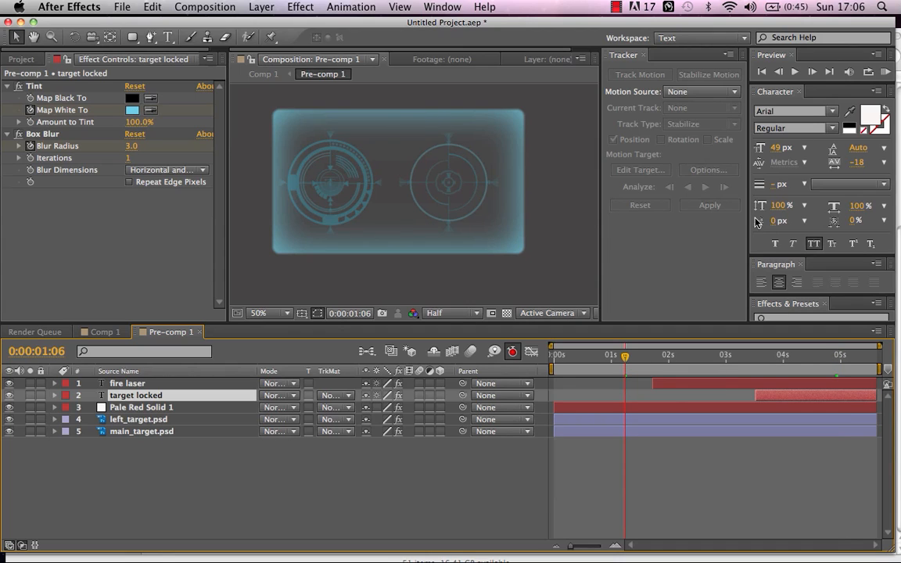
pyautogui.click(795, 72)
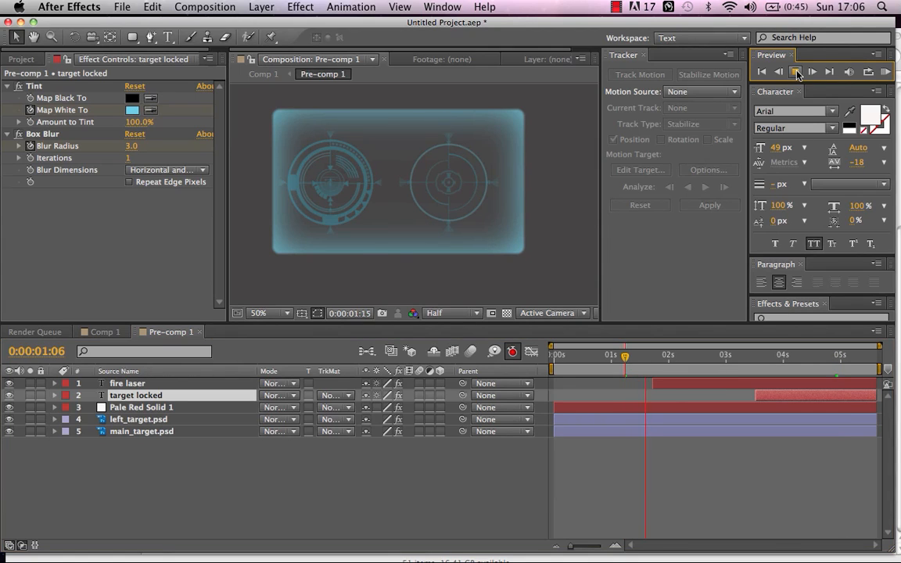
pyautogui.click(797, 72)
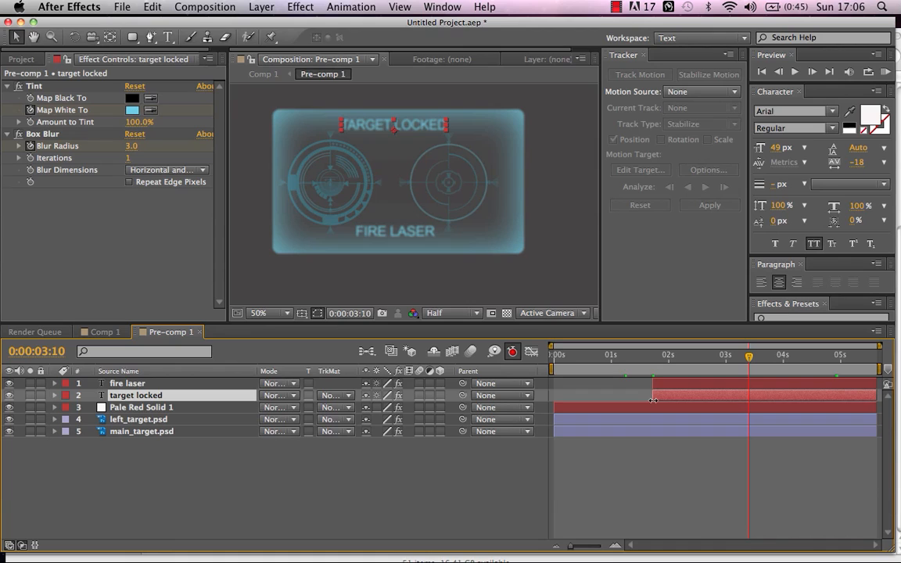
pyautogui.click(128, 384)
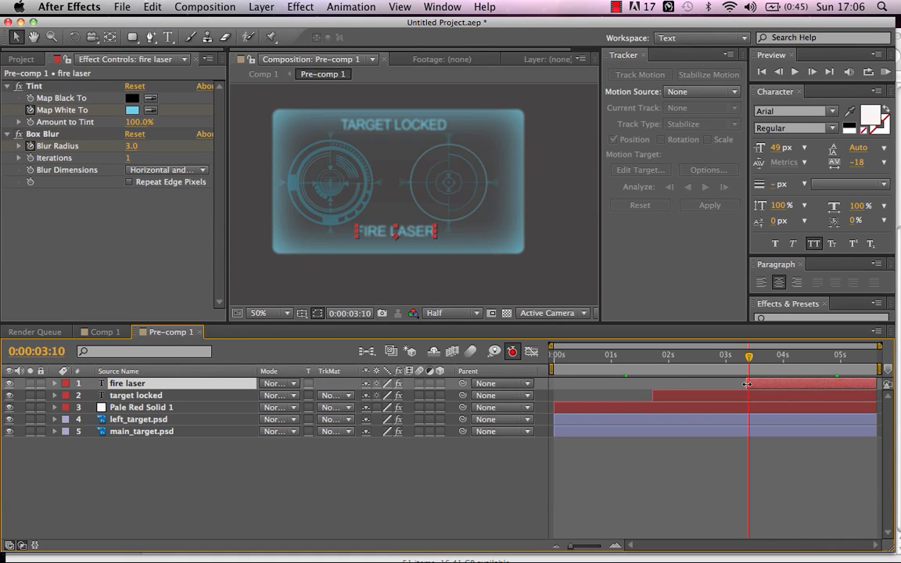
pyautogui.moveTo(633, 371)
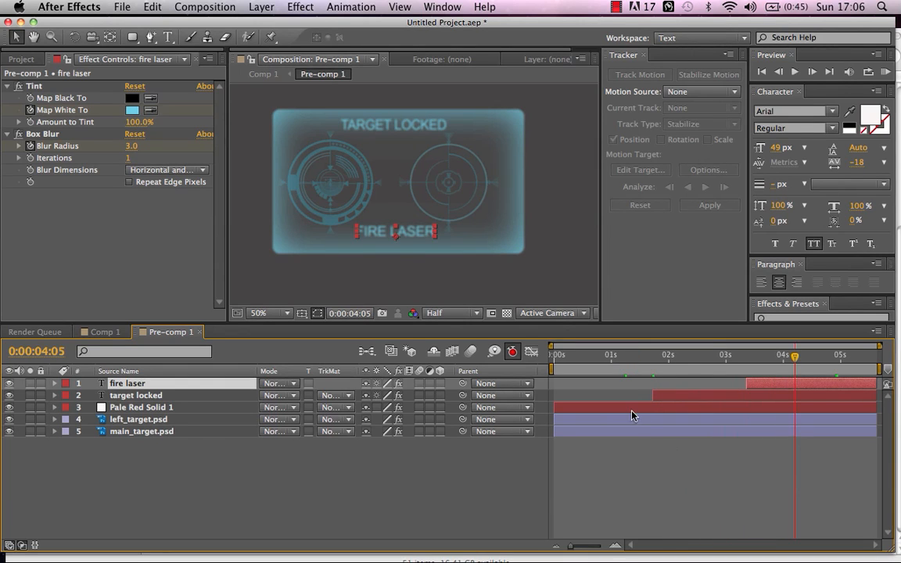
pyautogui.moveTo(180, 435)
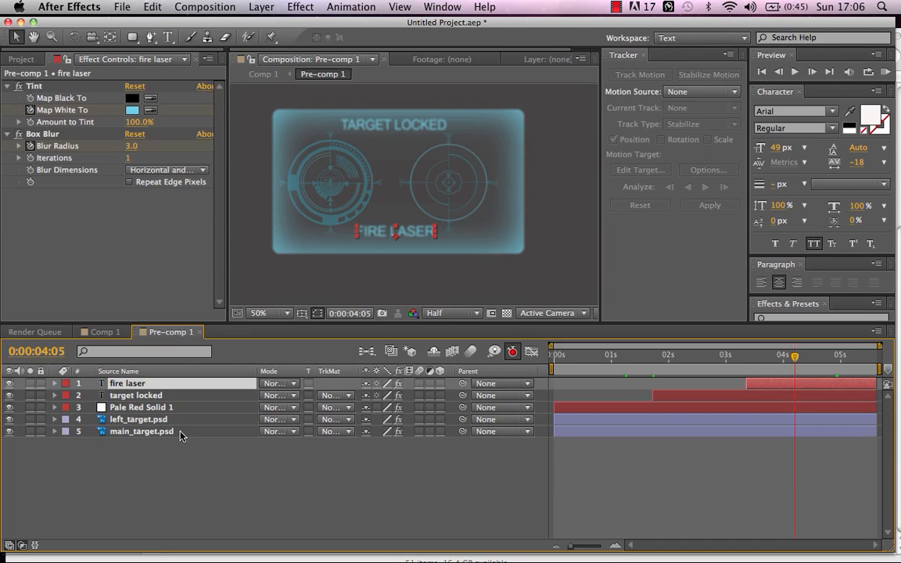
pyautogui.click(137, 420)
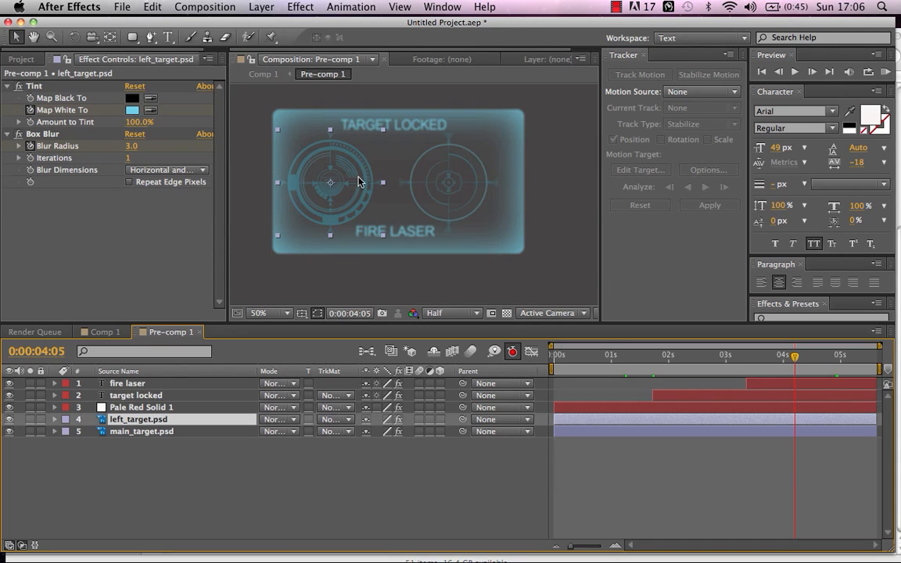
pyautogui.moveTo(325, 205)
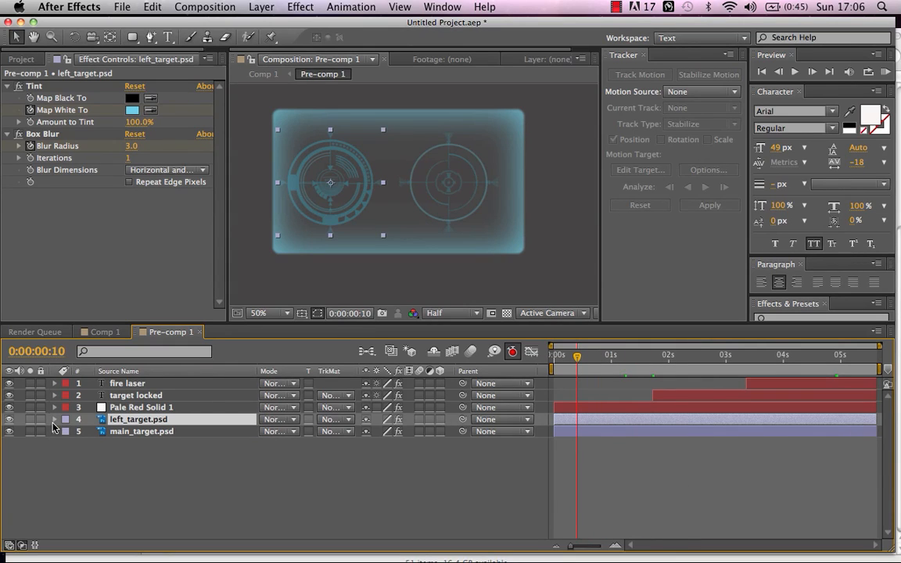
# Step: Keyframe the left_target and main_target Rotation so the gizmos spin over the opening seconds
pyautogui.click(54, 419)
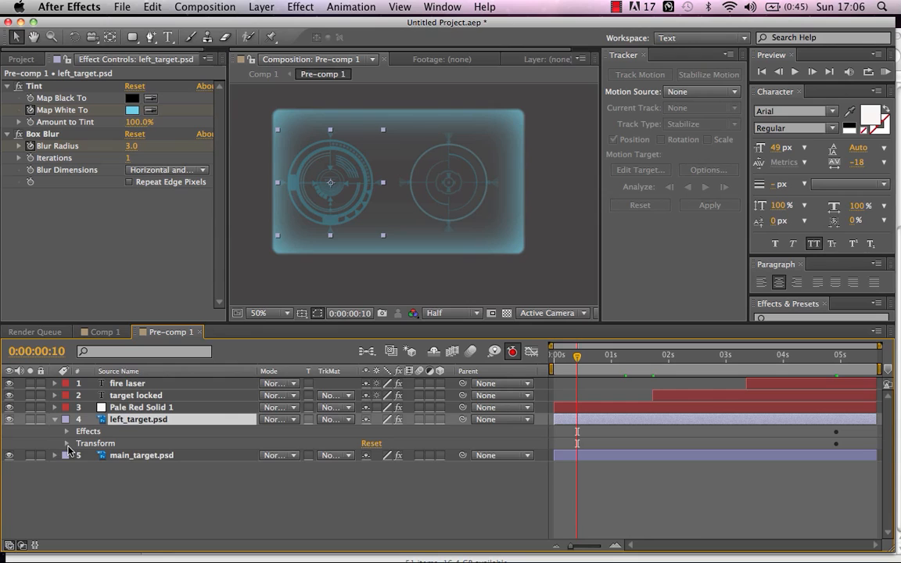
pyautogui.click(66, 443)
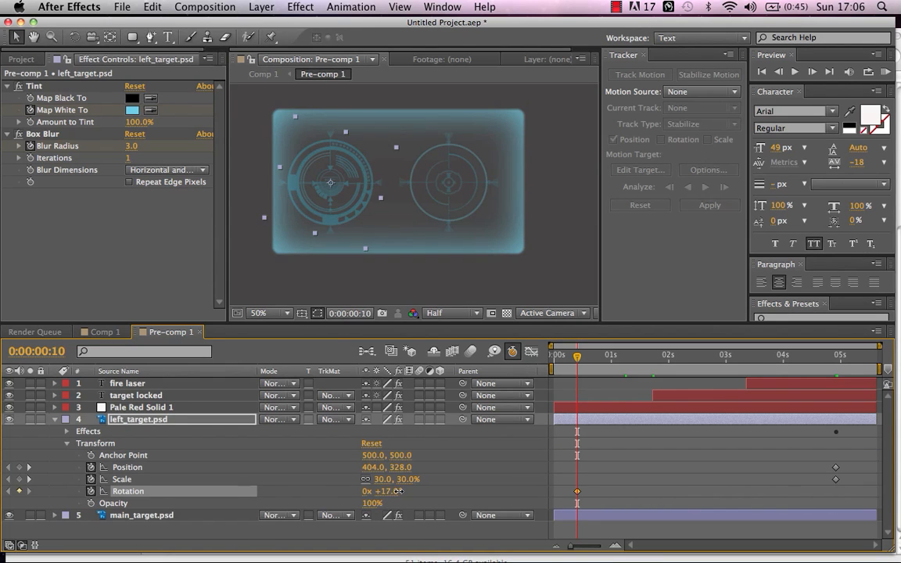
pyautogui.moveTo(383, 491); pyautogui.dragTo(472, 491)
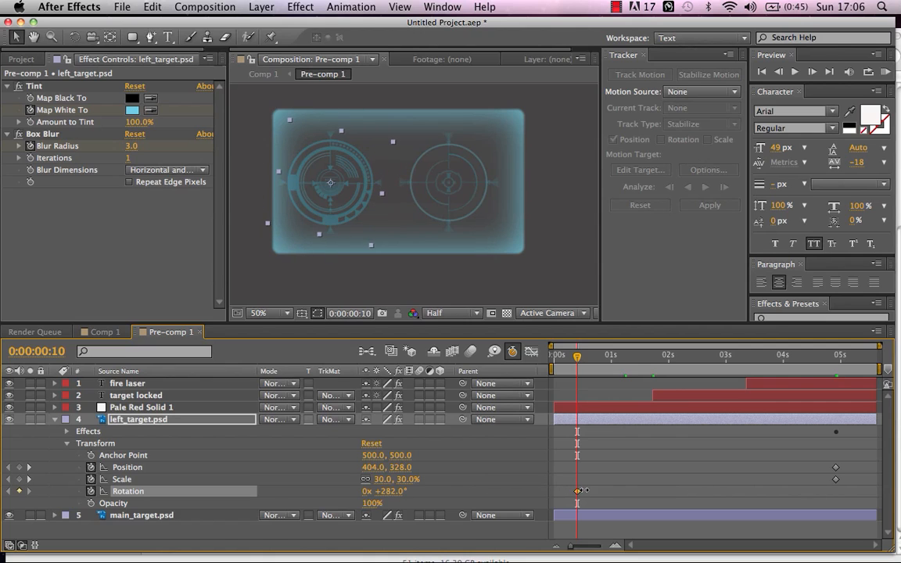
pyautogui.moveTo(581, 491); pyautogui.dragTo(577, 491)
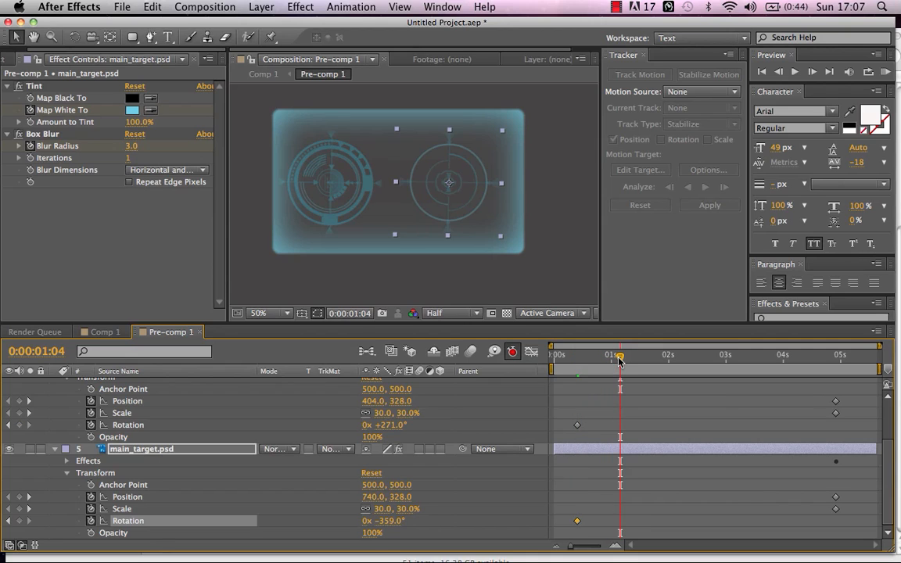
pyautogui.moveTo(366, 444)
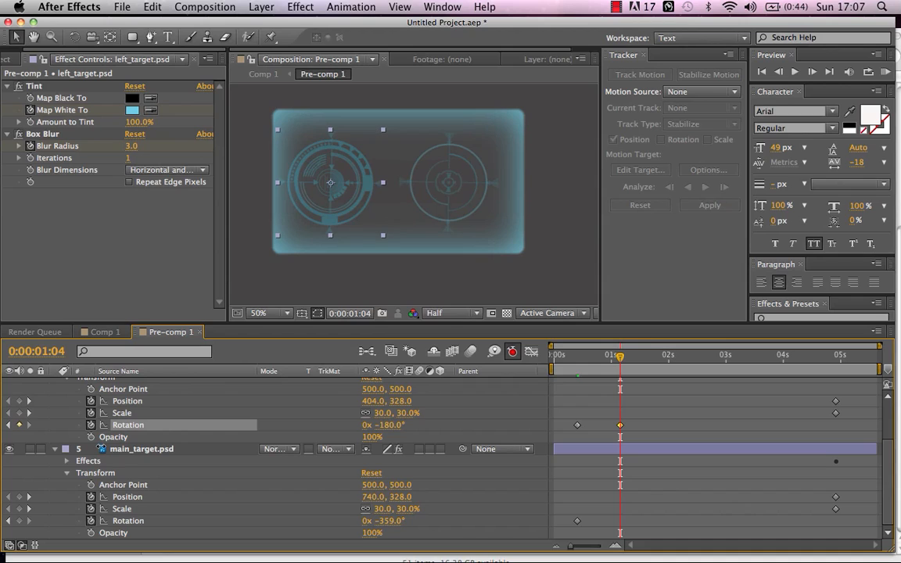
pyautogui.click(141, 447)
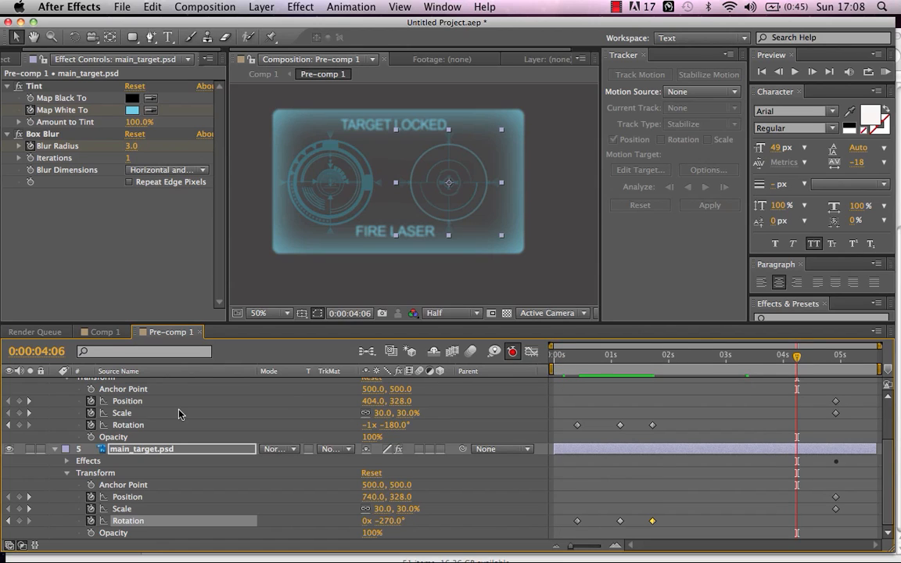
pyautogui.moveTo(61, 460)
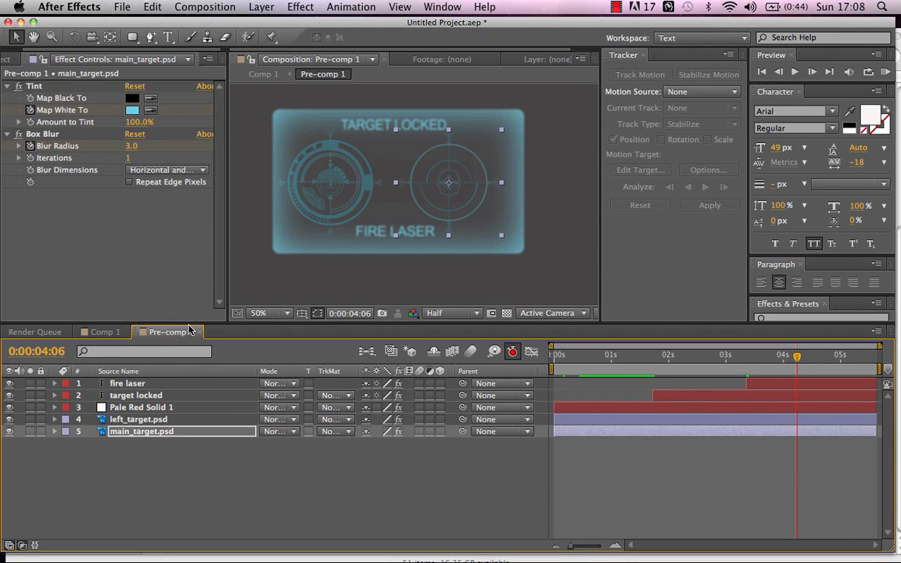
# Step: Return to Comp 1 and show the Project panel files, with Pre-comp 1 above gizmo background.png
pyautogui.click(104, 332)
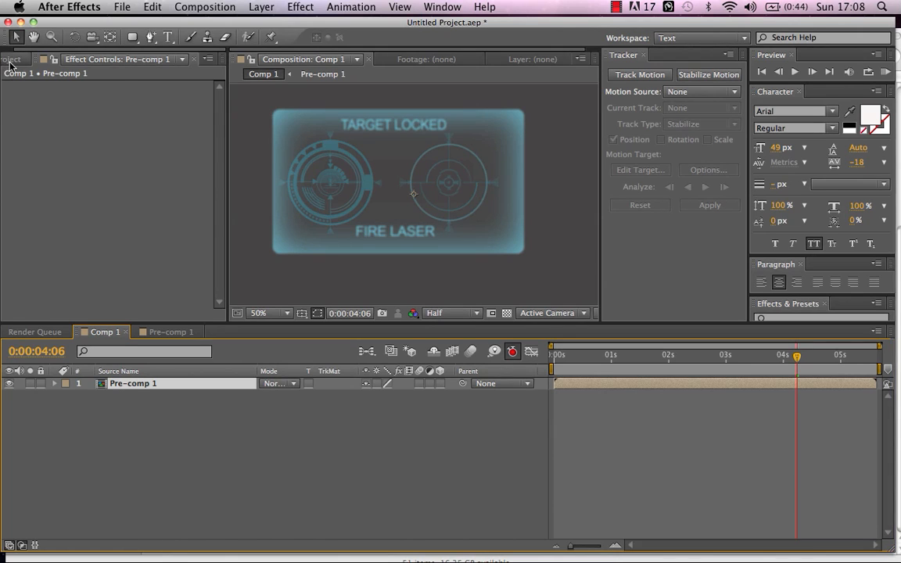
pyautogui.click(22, 59)
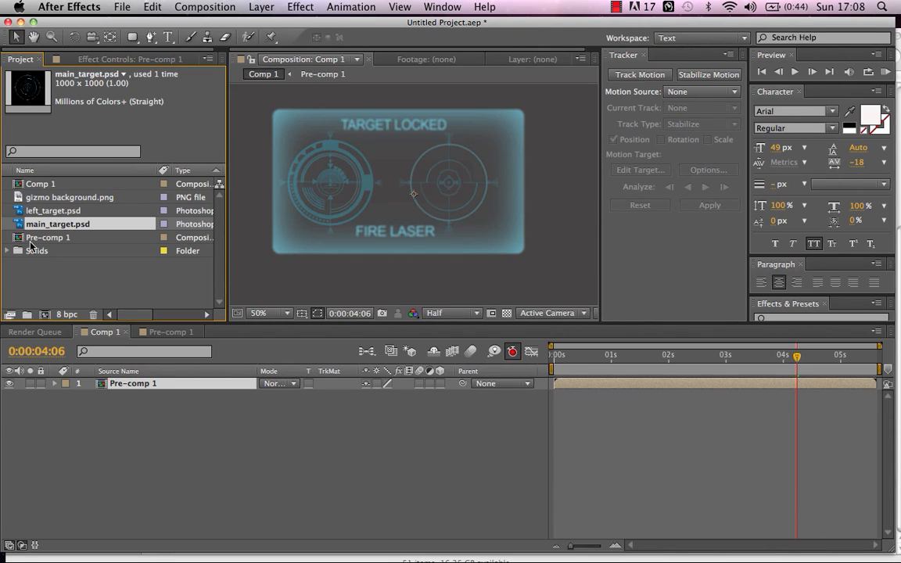
pyautogui.moveTo(30, 247)
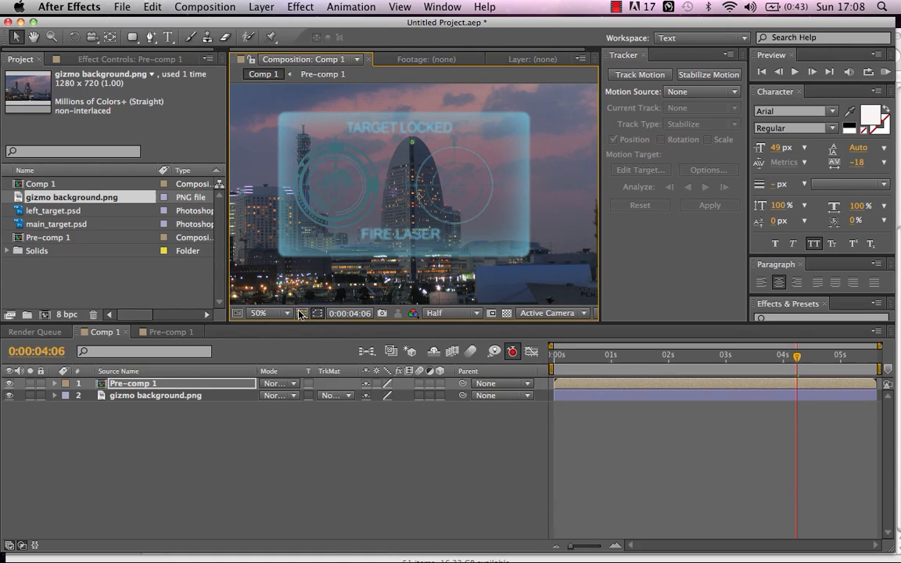
# Step: Zoom the Comp 1 viewer out to 25% to see the HUD over the city background
pyautogui.click(269, 313)
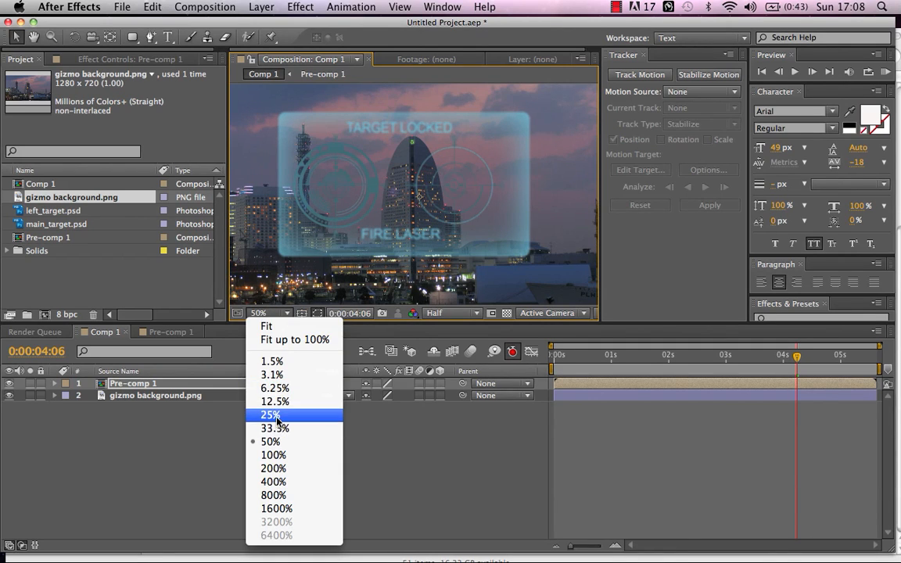
pyautogui.click(269, 415)
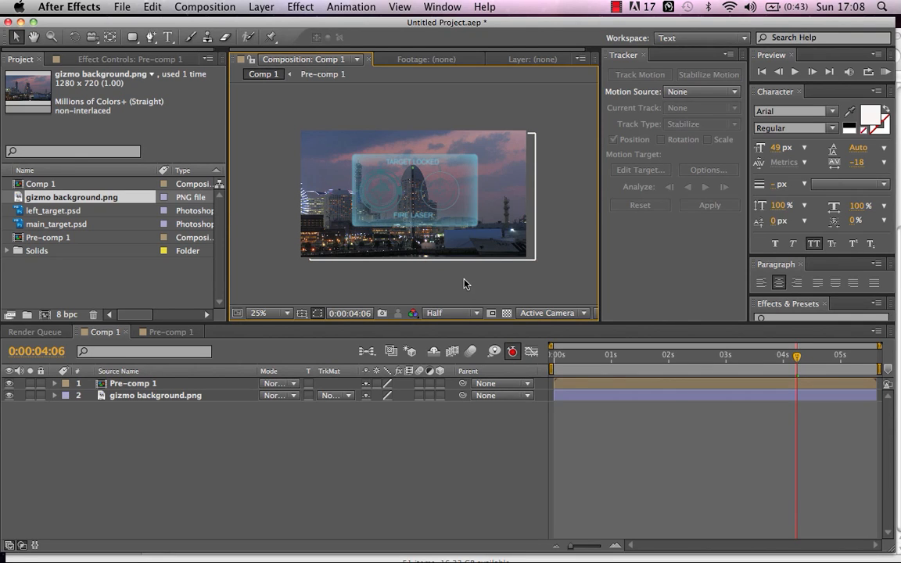
pyautogui.moveTo(462, 210)
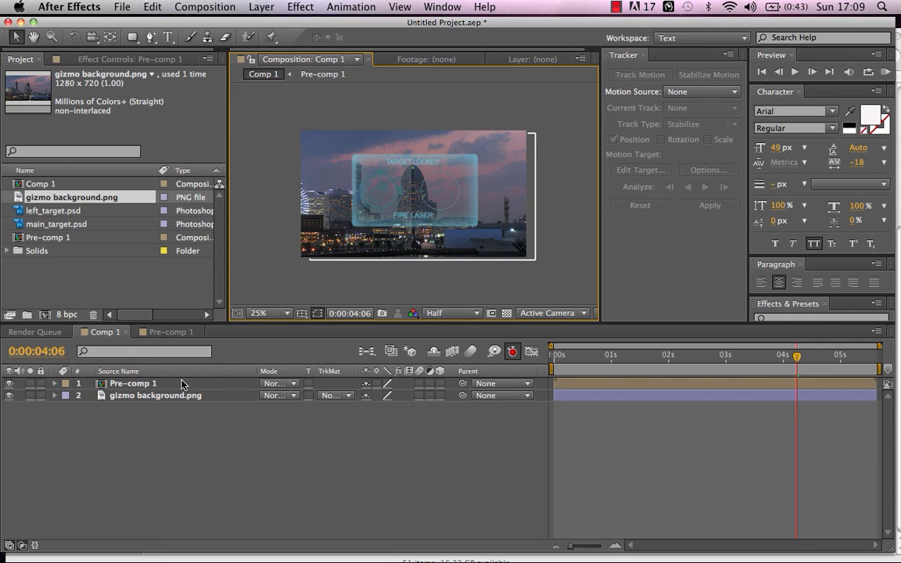
pyautogui.moveTo(439, 283)
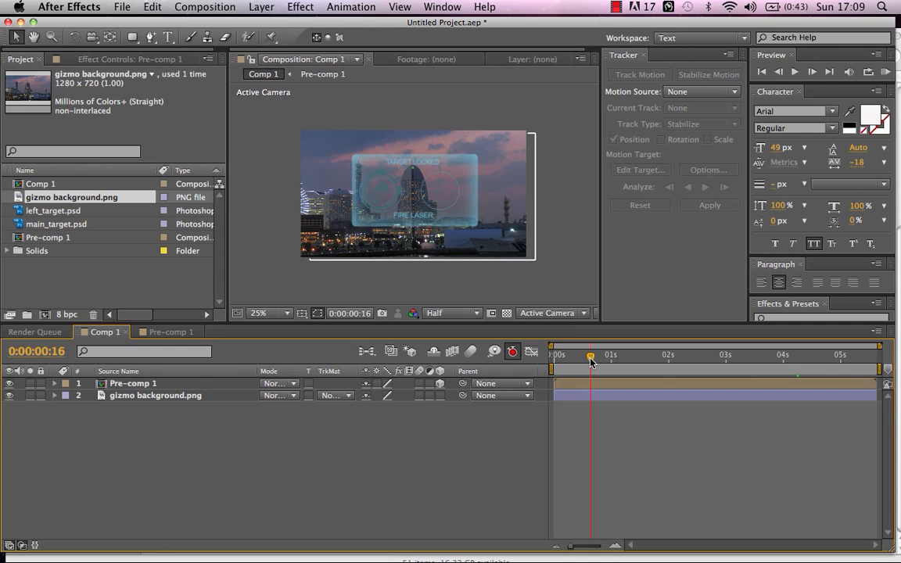
pyautogui.moveTo(591, 357)
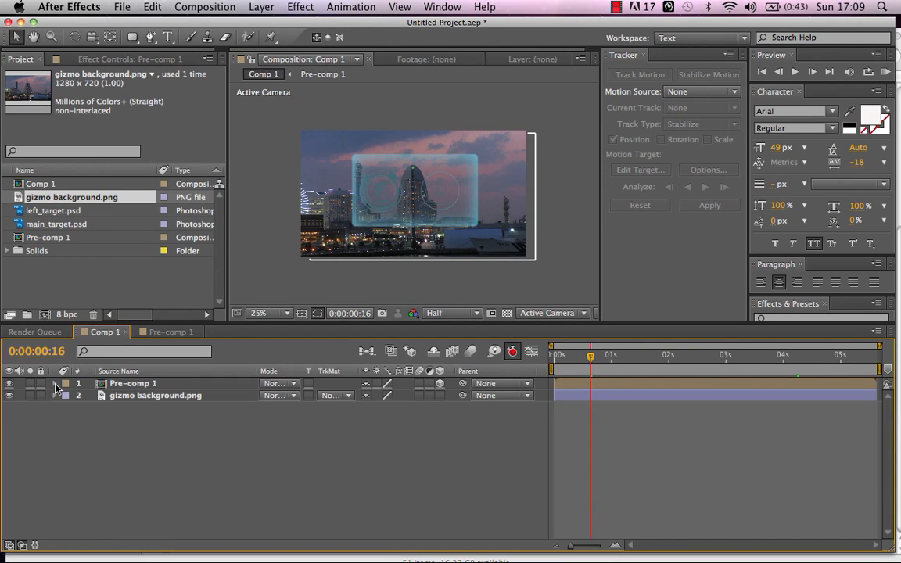
# Step: Keyframe Pre-comp 1's Orientation tilted in perspective with the Rotation tool near the start
pyautogui.click(56, 383)
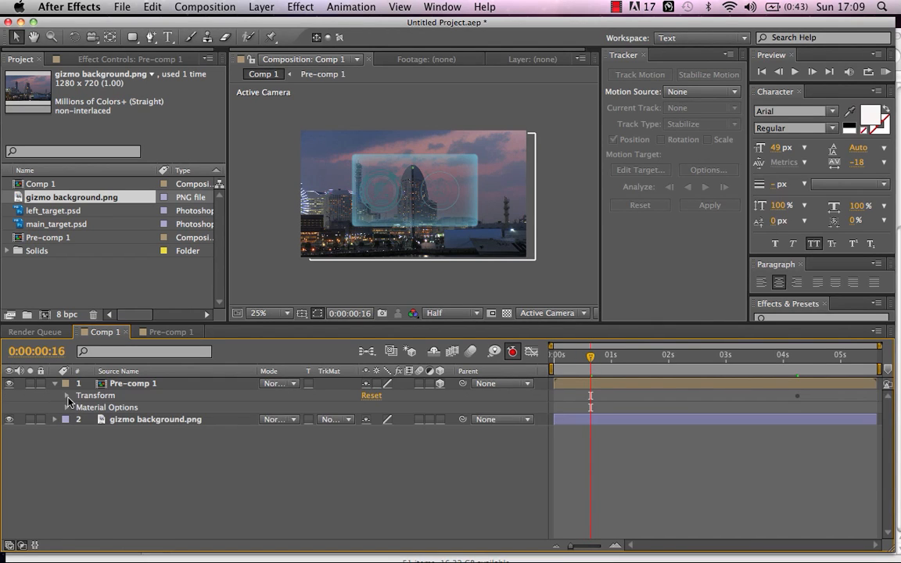
pyautogui.click(66, 394)
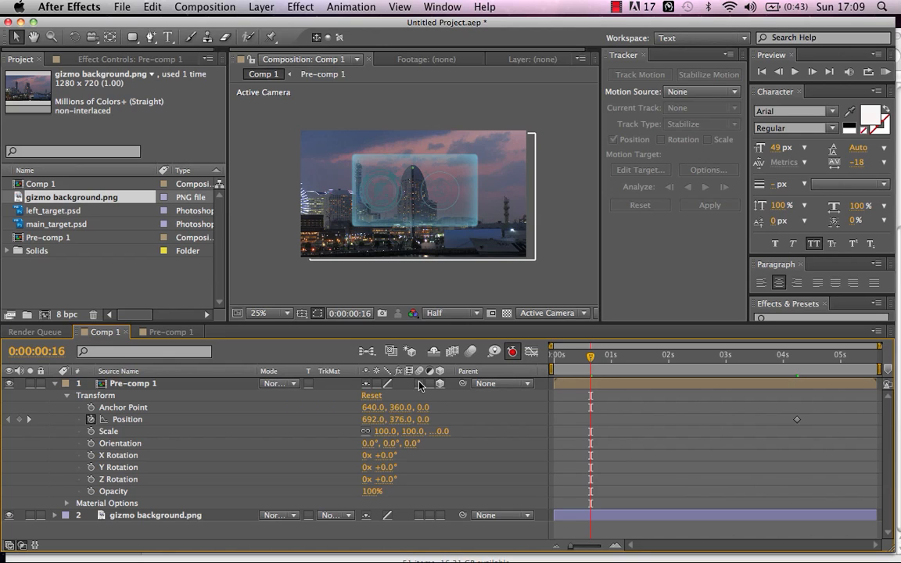
pyautogui.moveTo(274, 222)
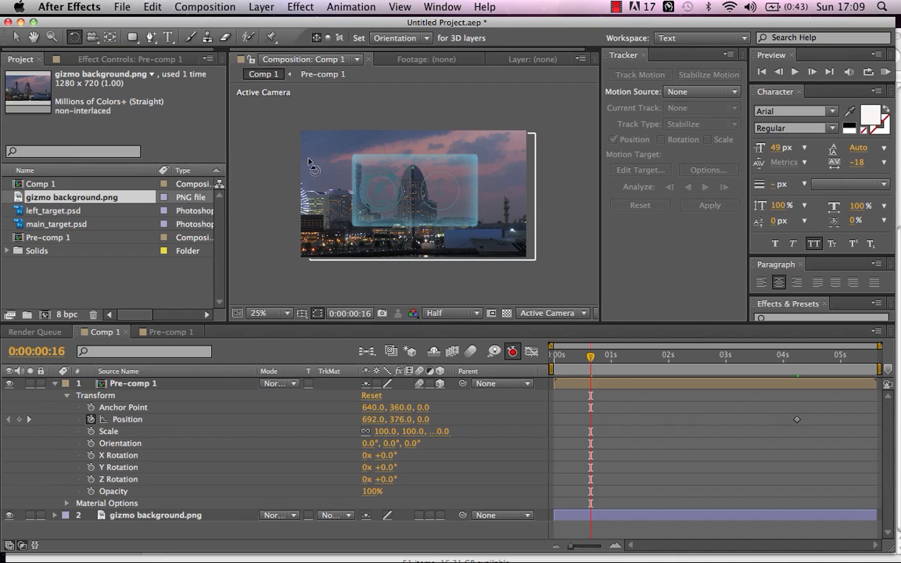
pyautogui.moveTo(373, 227)
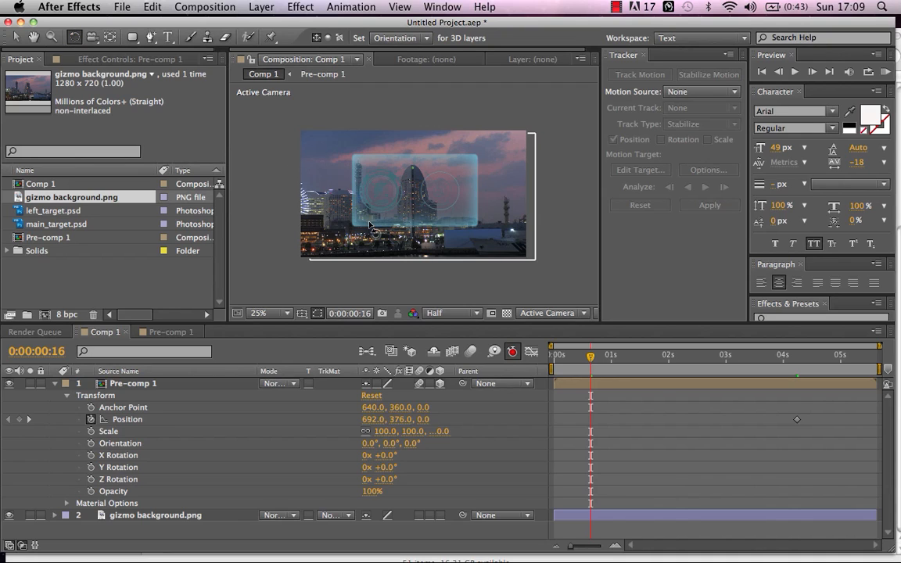
pyautogui.moveTo(341, 297)
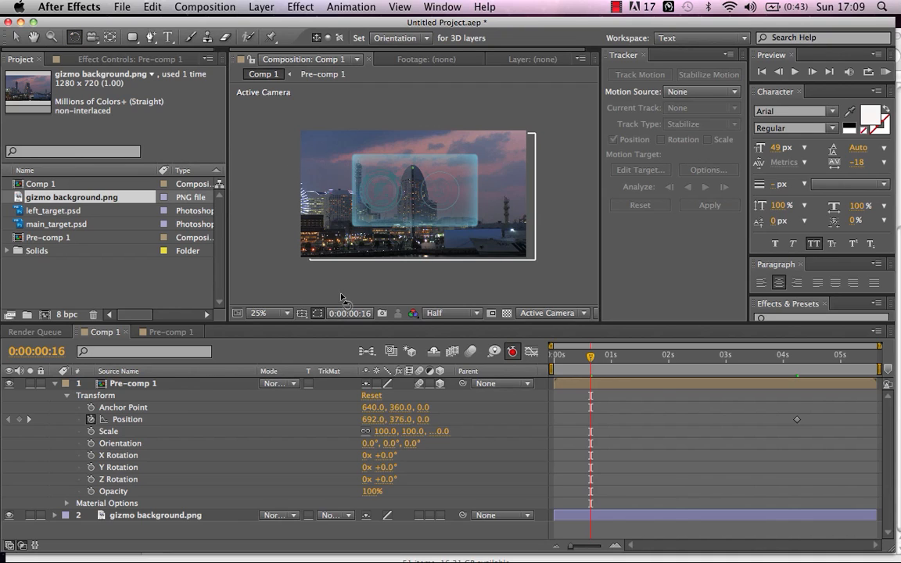
pyautogui.moveTo(461, 394)
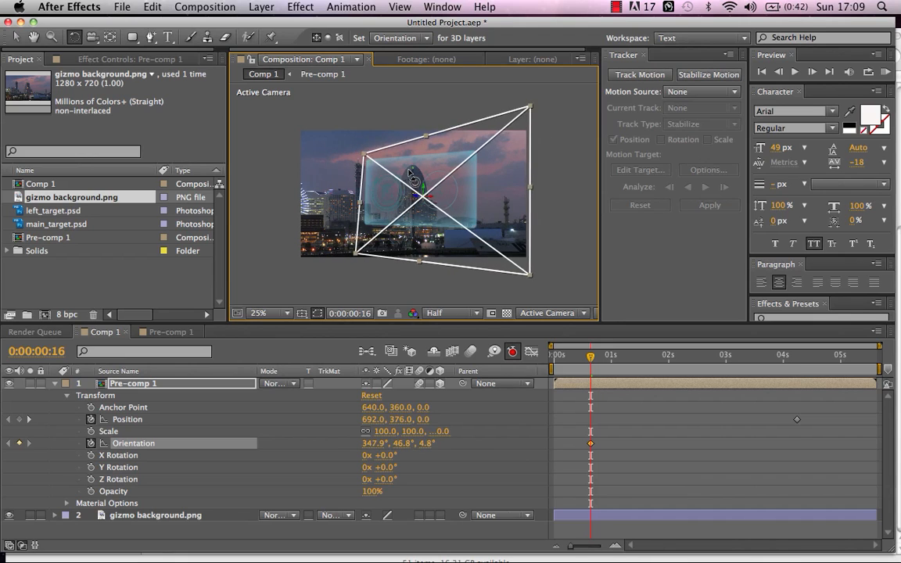
pyautogui.moveTo(409, 173); pyautogui.dragTo(423, 200)
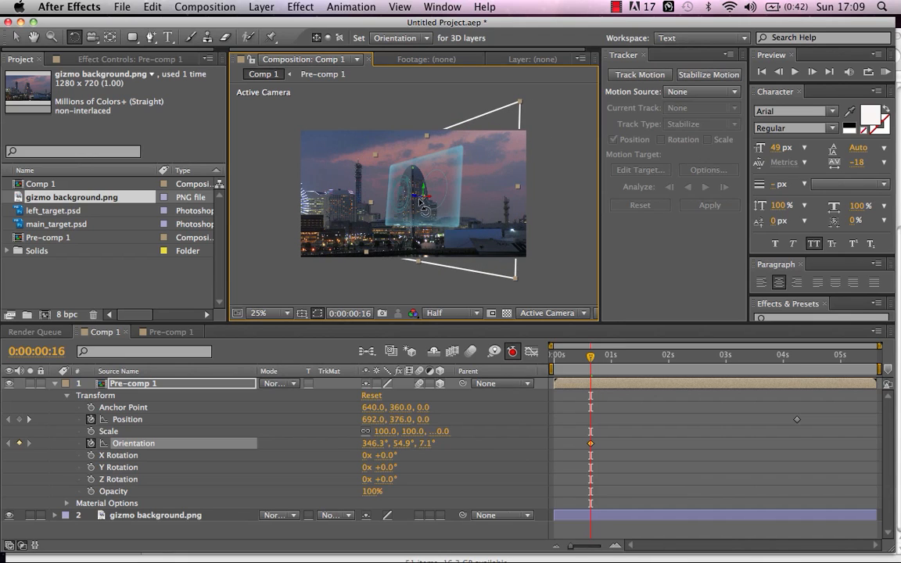
pyautogui.moveTo(426, 191); pyautogui.dragTo(438, 200)
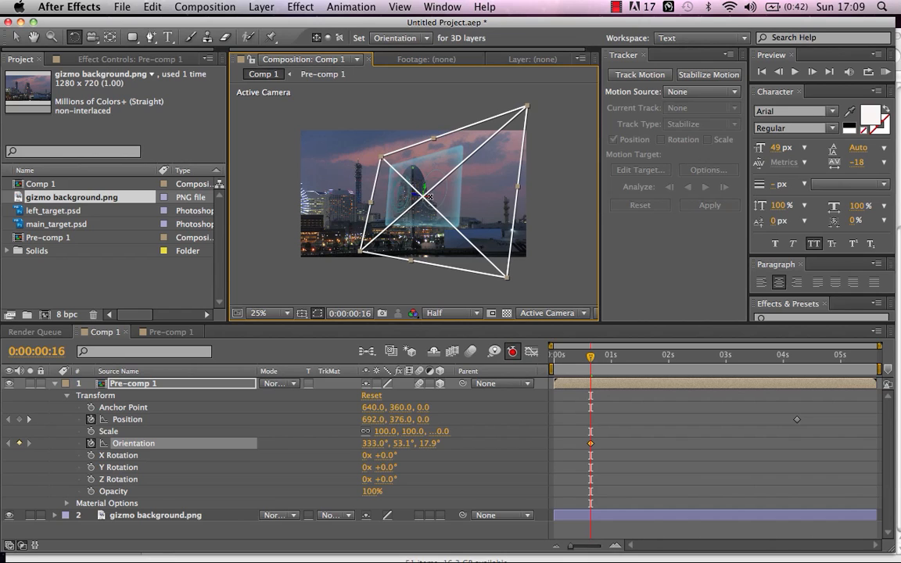
pyautogui.moveTo(423, 200); pyautogui.dragTo(430, 206)
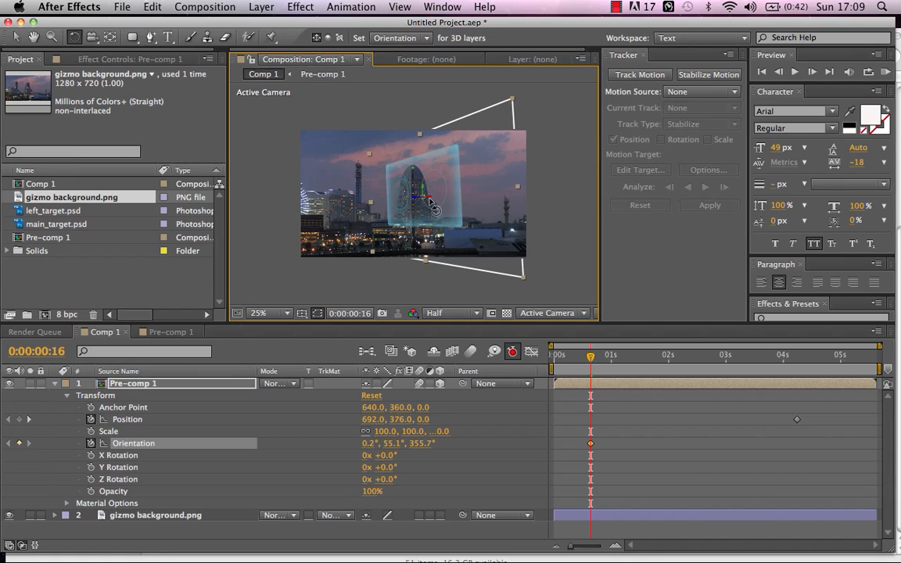
pyautogui.moveTo(426, 200); pyautogui.dragTo(430, 203)
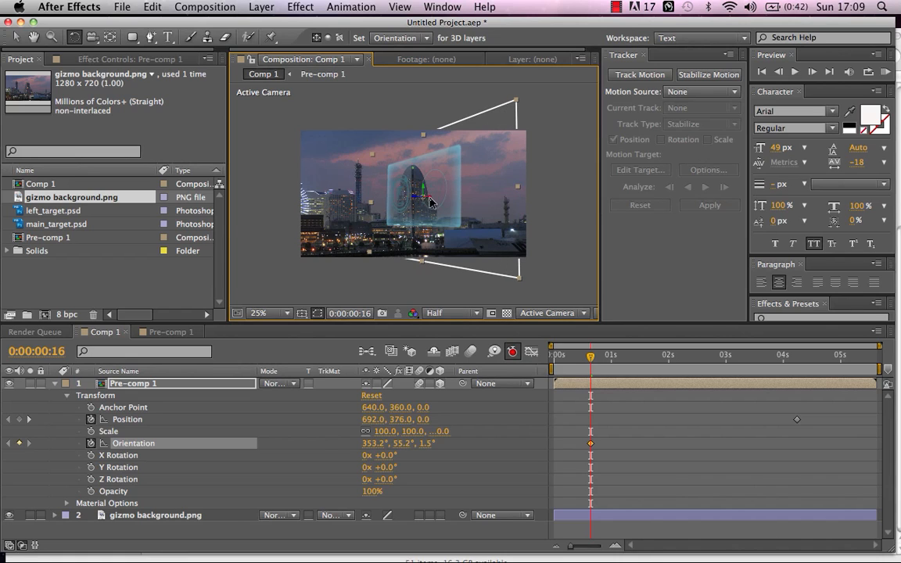
pyautogui.moveTo(588, 335)
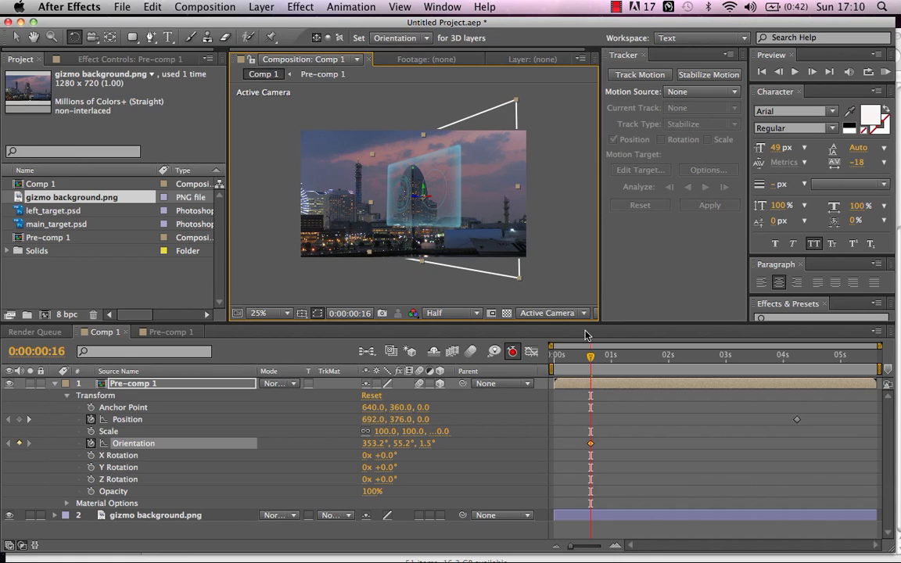
pyautogui.moveTo(591, 355); pyautogui.dragTo(566, 355)
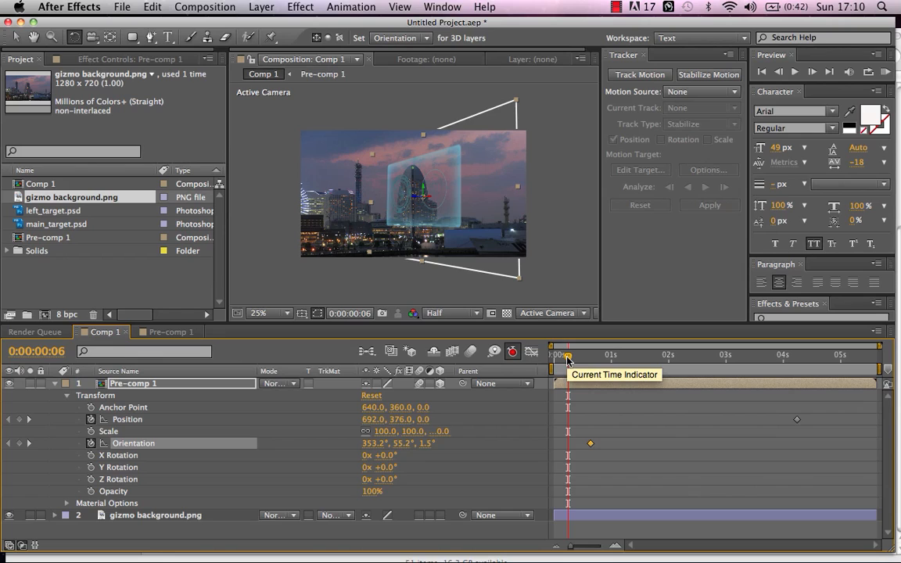
# Step: At 0:00:01:16, rotate Pre-comp 1 to face the viewer flat, adding a second Orientation keyframe
pyautogui.moveTo(566, 355); pyautogui.dragTo(616, 355)
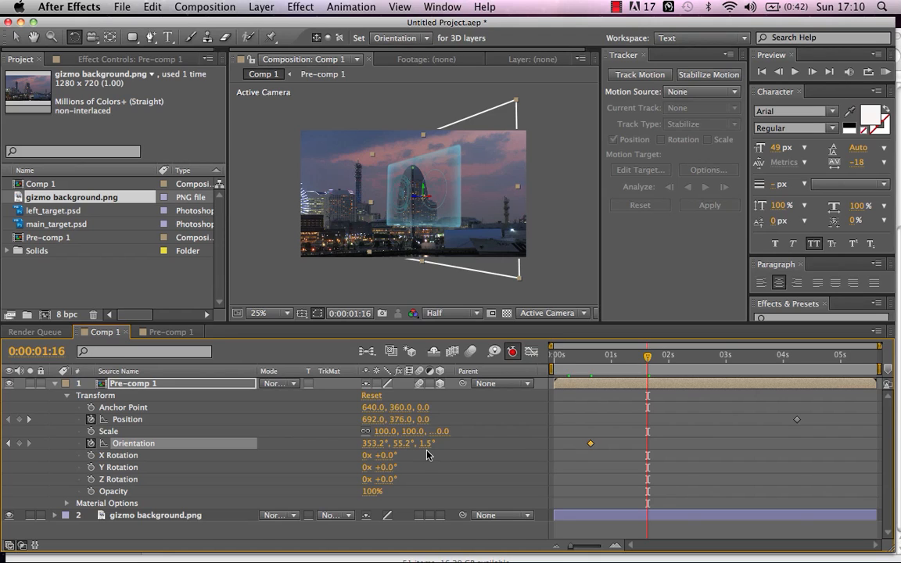
pyautogui.moveTo(184, 456)
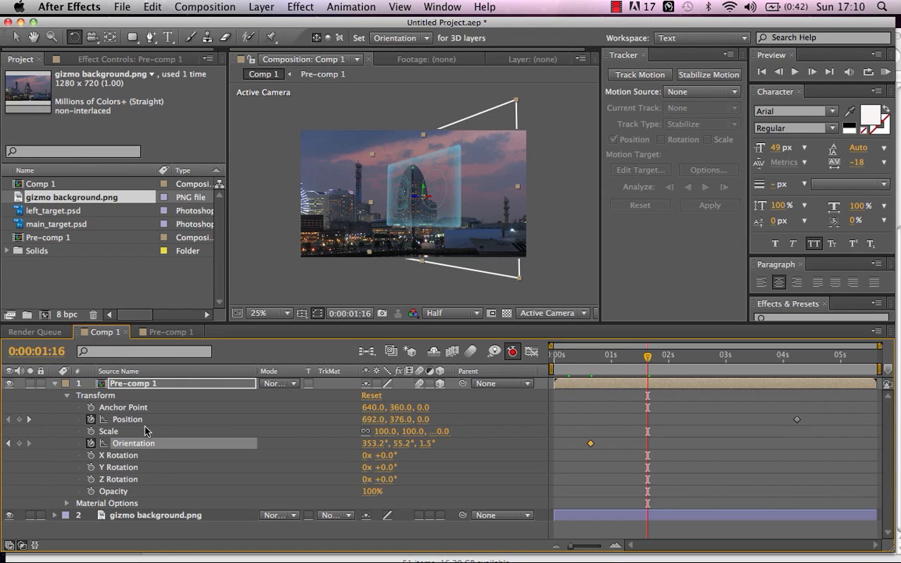
pyautogui.moveTo(405, 457)
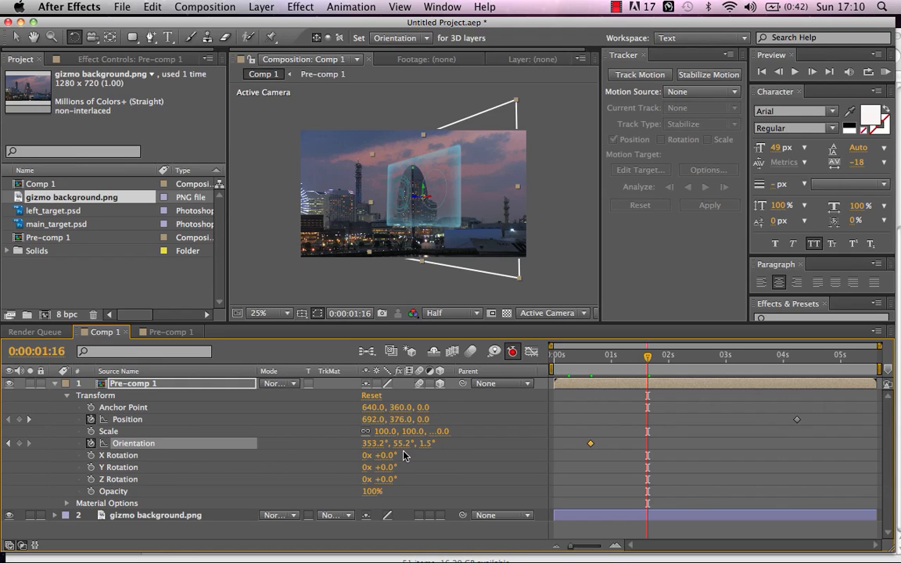
pyautogui.moveTo(108, 400)
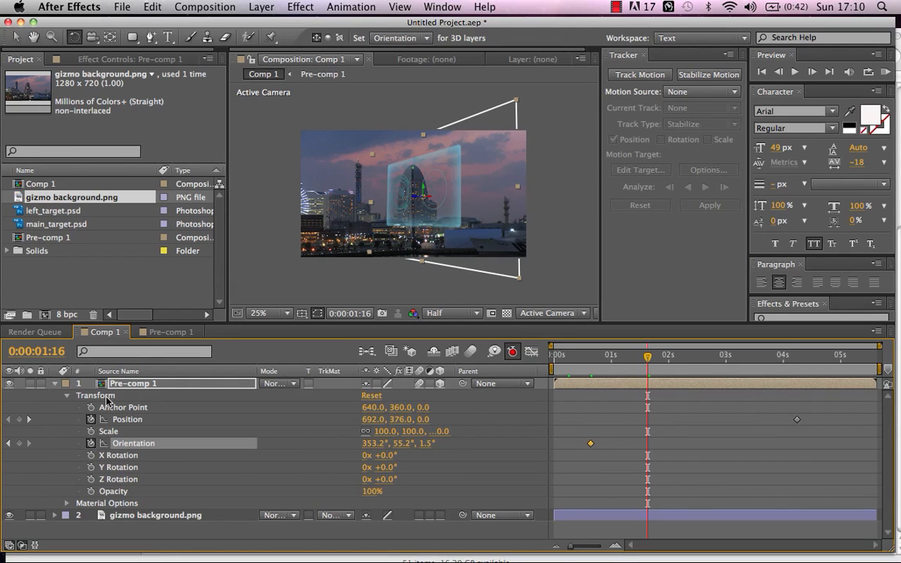
pyautogui.moveTo(133, 466)
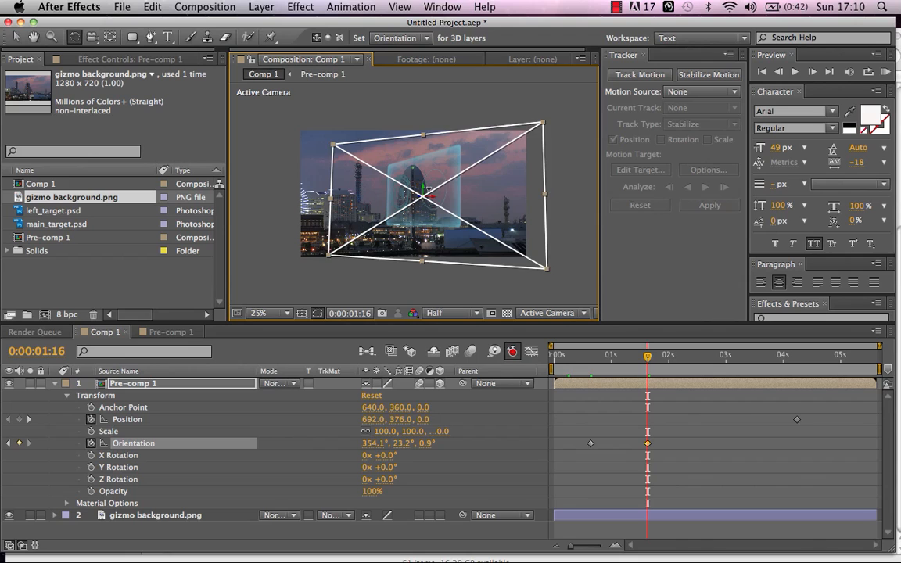
pyautogui.moveTo(426, 191); pyautogui.dragTo(425, 191)
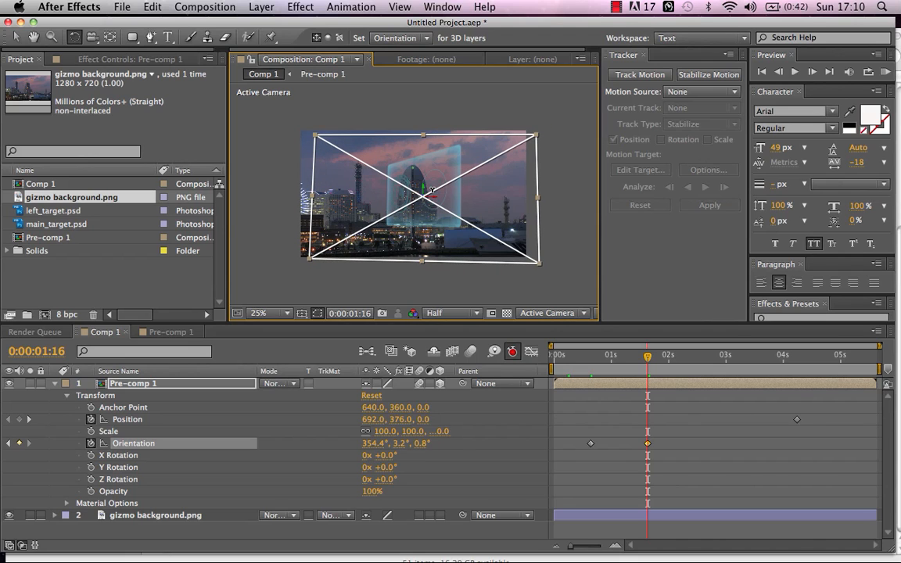
pyautogui.moveTo(423, 195); pyautogui.dragTo(446, 204)
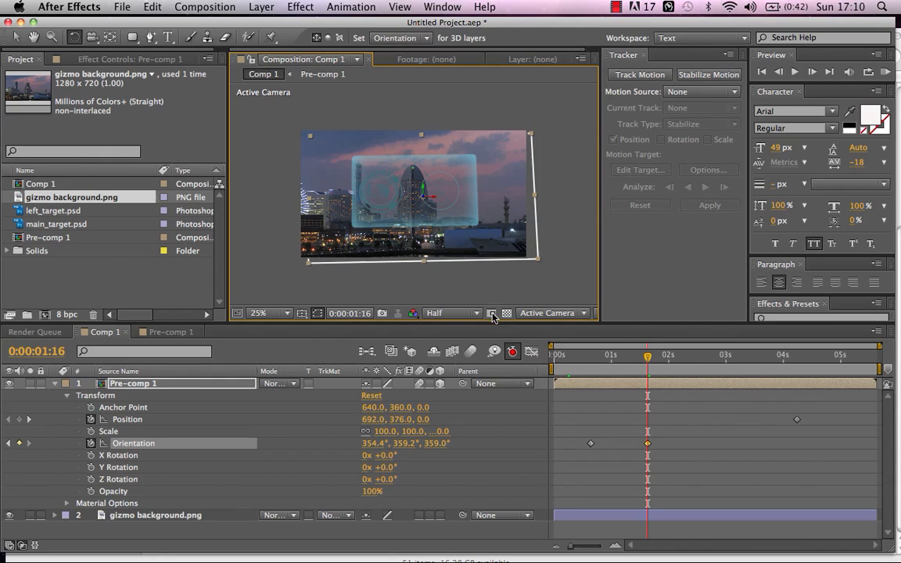
pyautogui.moveTo(647, 357); pyautogui.dragTo(560, 356)
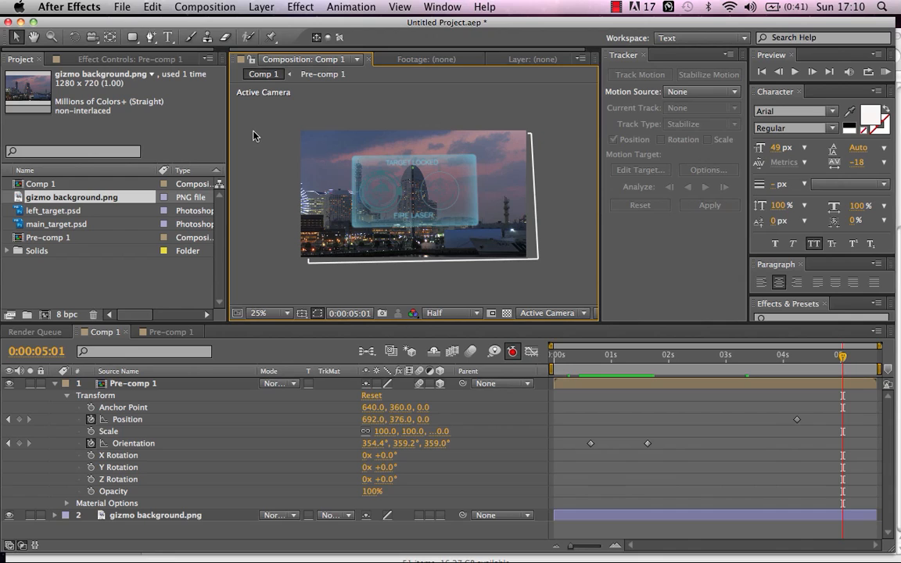
# Step: Zoom the viewer to 50% and play the preview of the HUD swinging into place, then stop
pyautogui.click(265, 313)
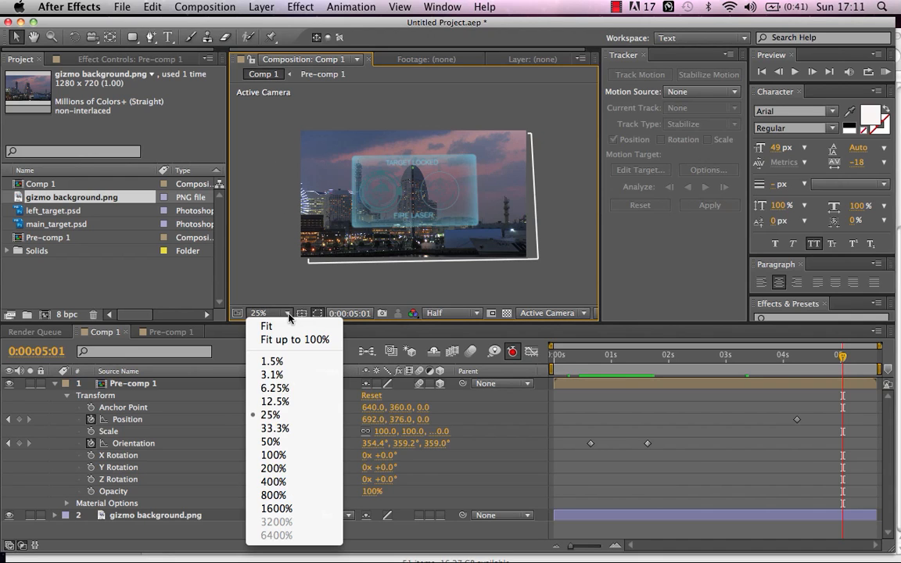
pyautogui.click(269, 441)
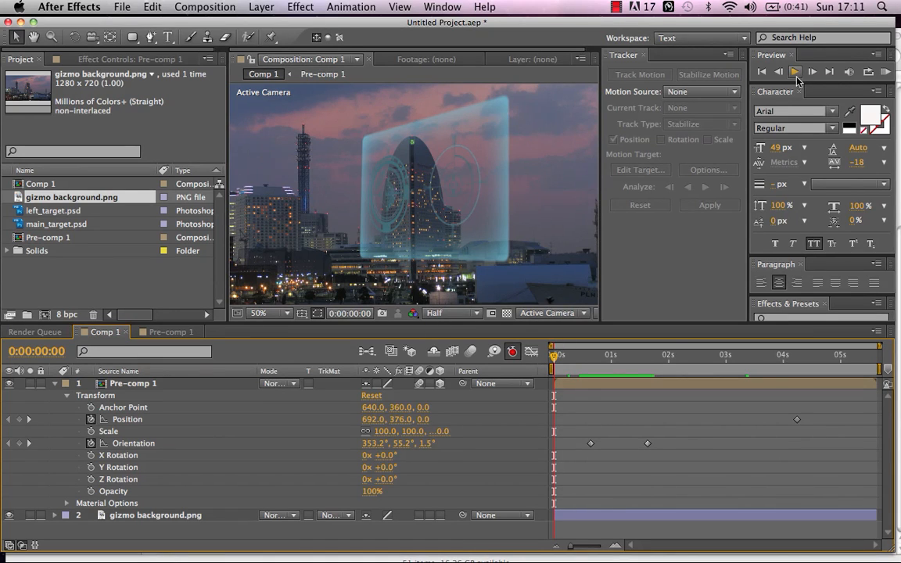
pyautogui.click(794, 72)
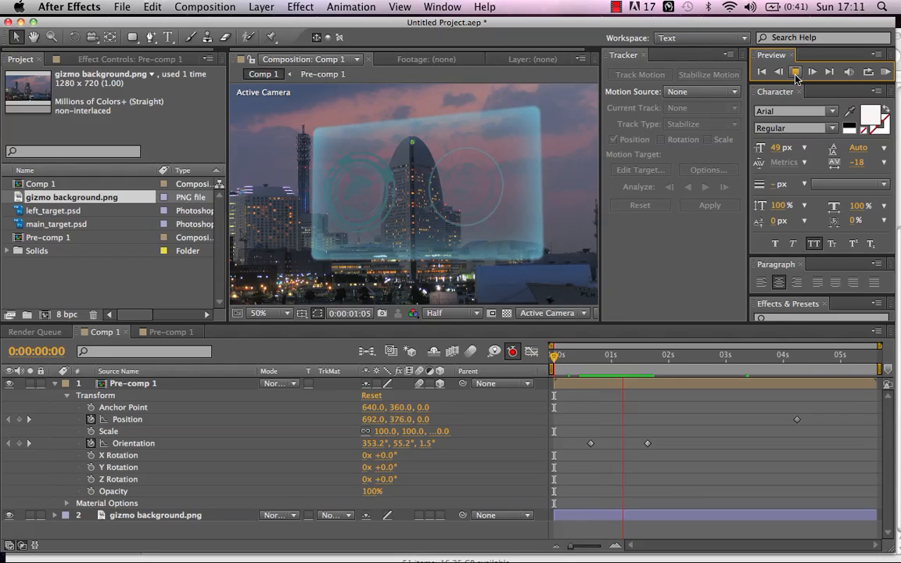
pyautogui.click(810, 72)
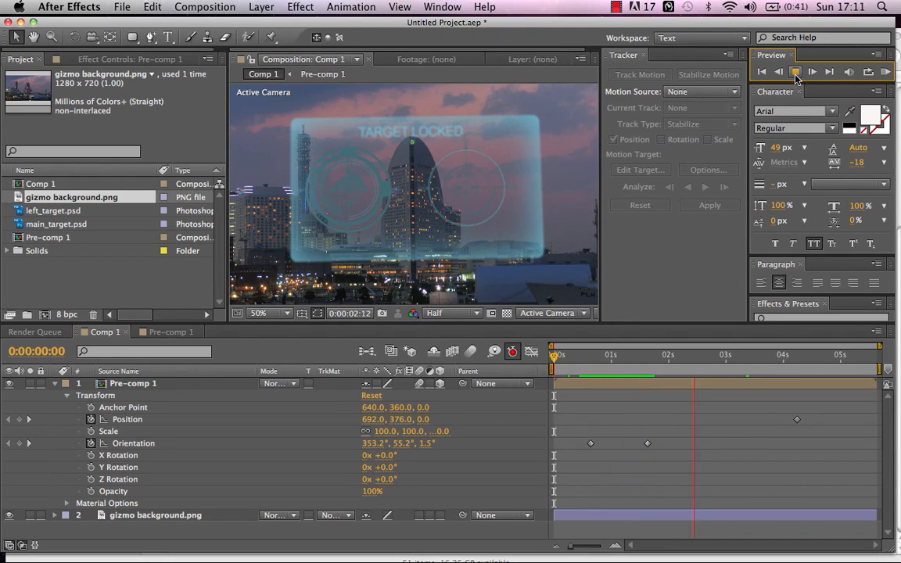